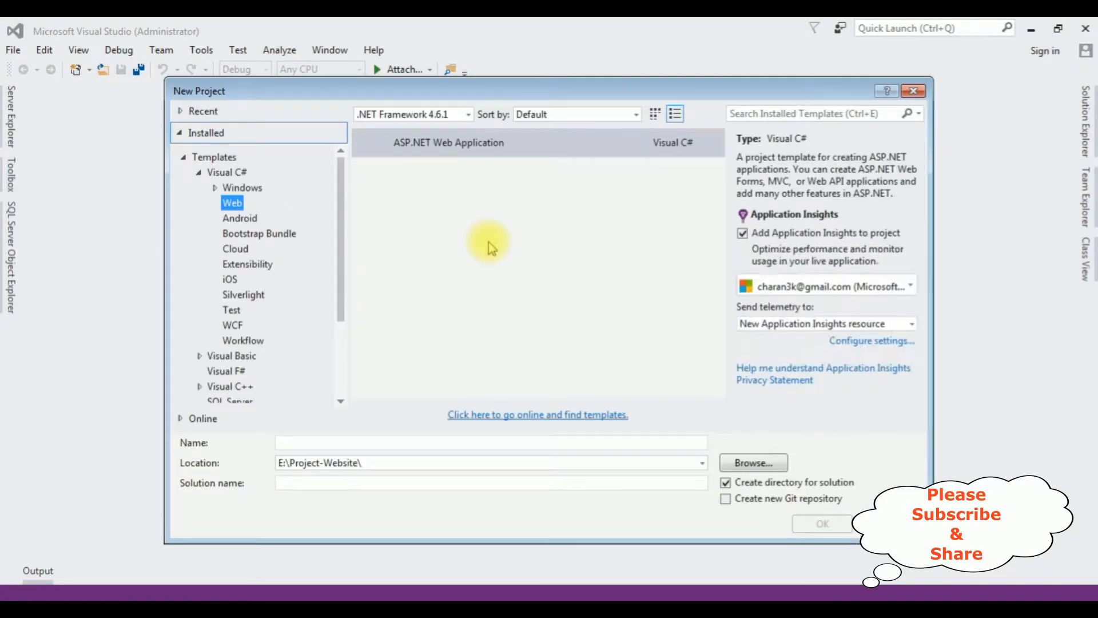
Create the ASP.NET Web Application project with the name Gridview-Bind-Linqtosql.
left_click(448, 142)
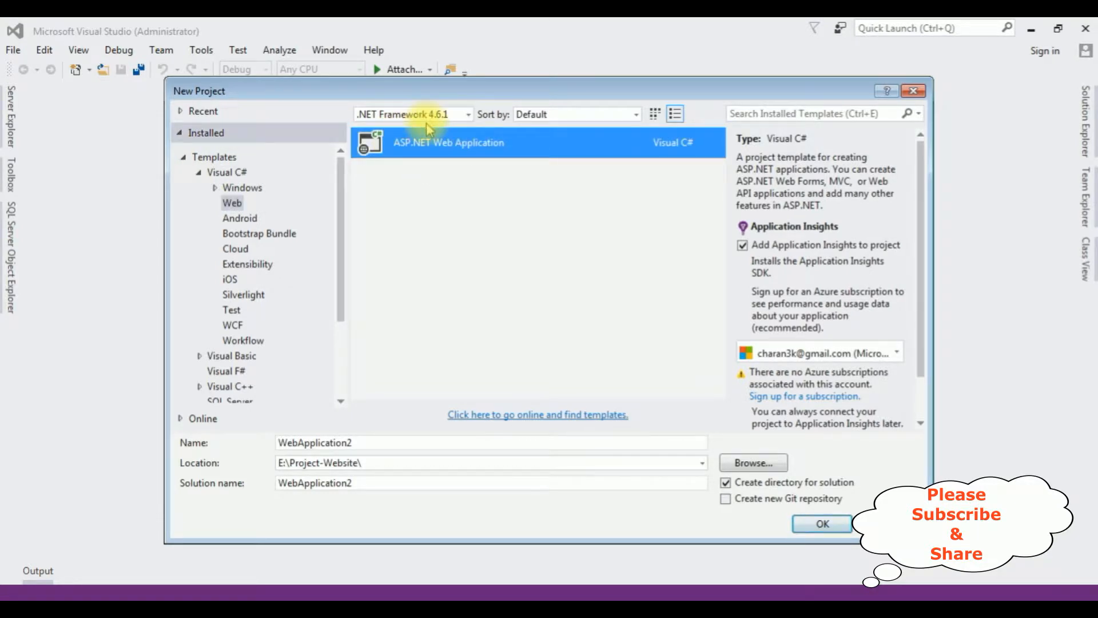
mouse_move(493, 273)
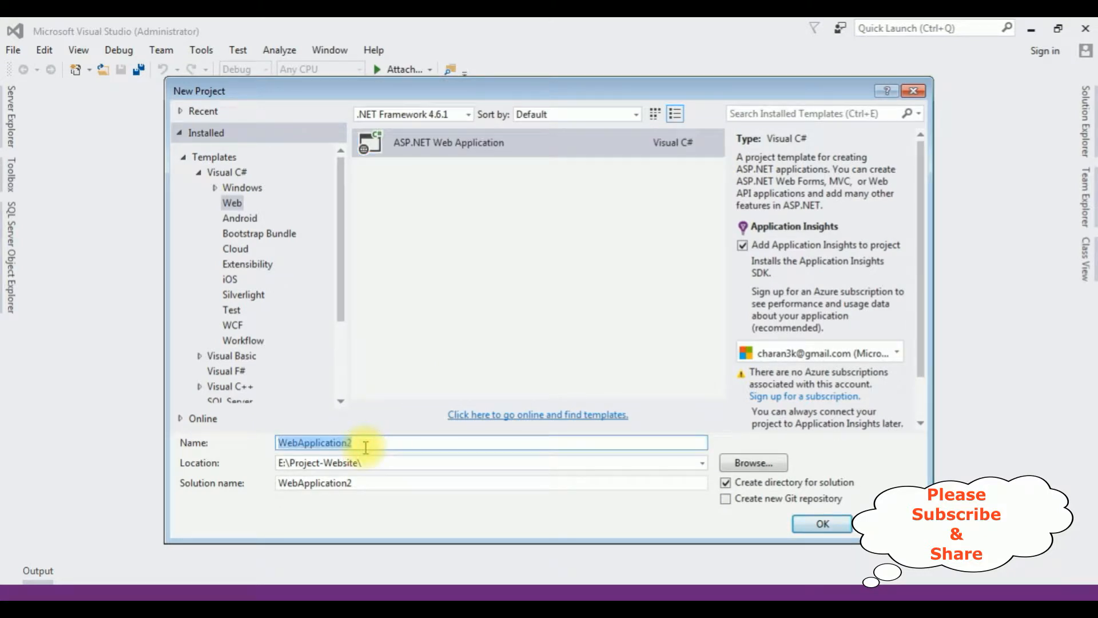
type("G")
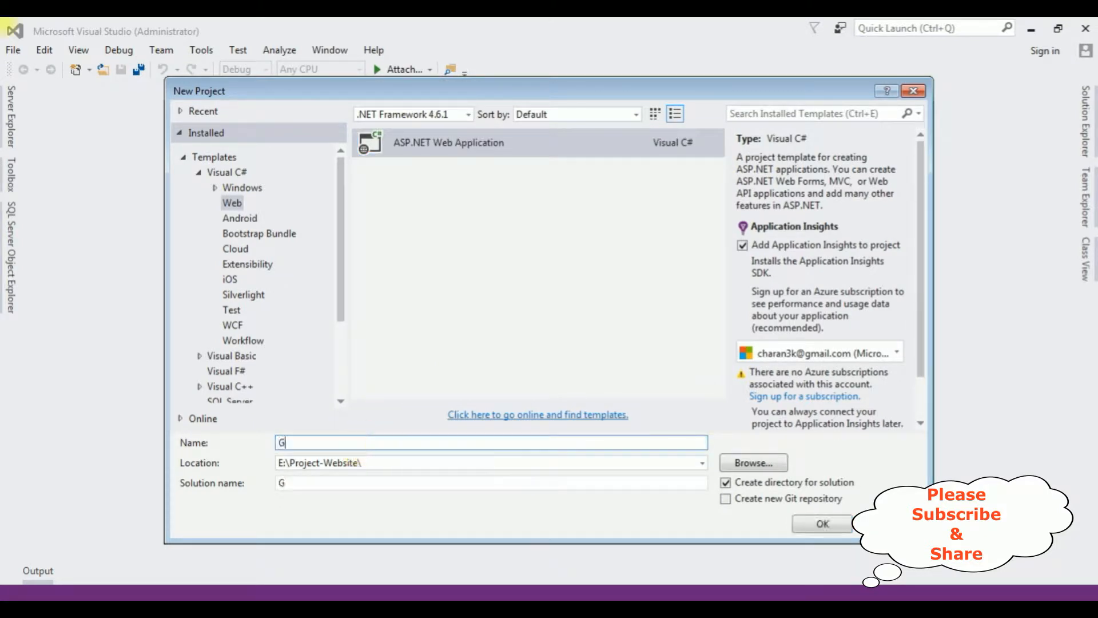
type("ridview-Bind-Lin")
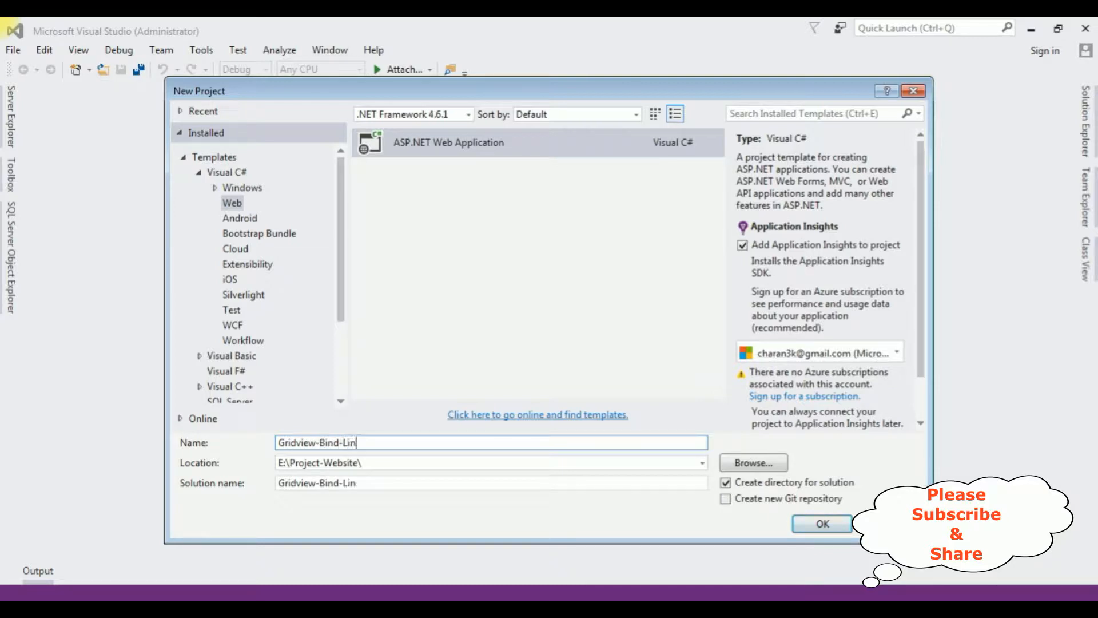
type("qtosql")
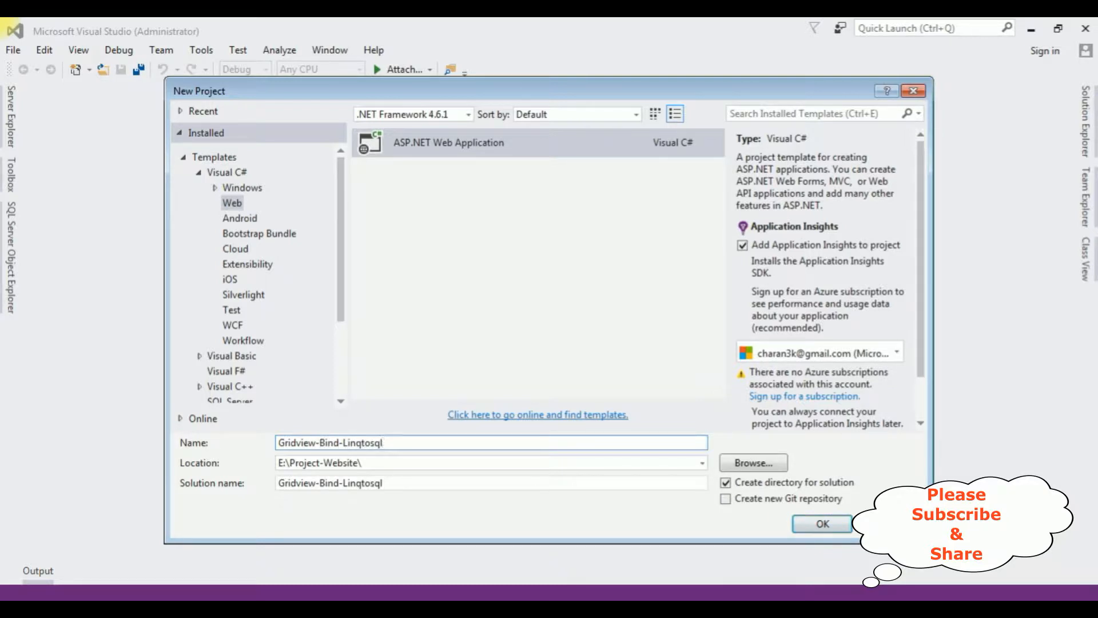
left_click(822, 524)
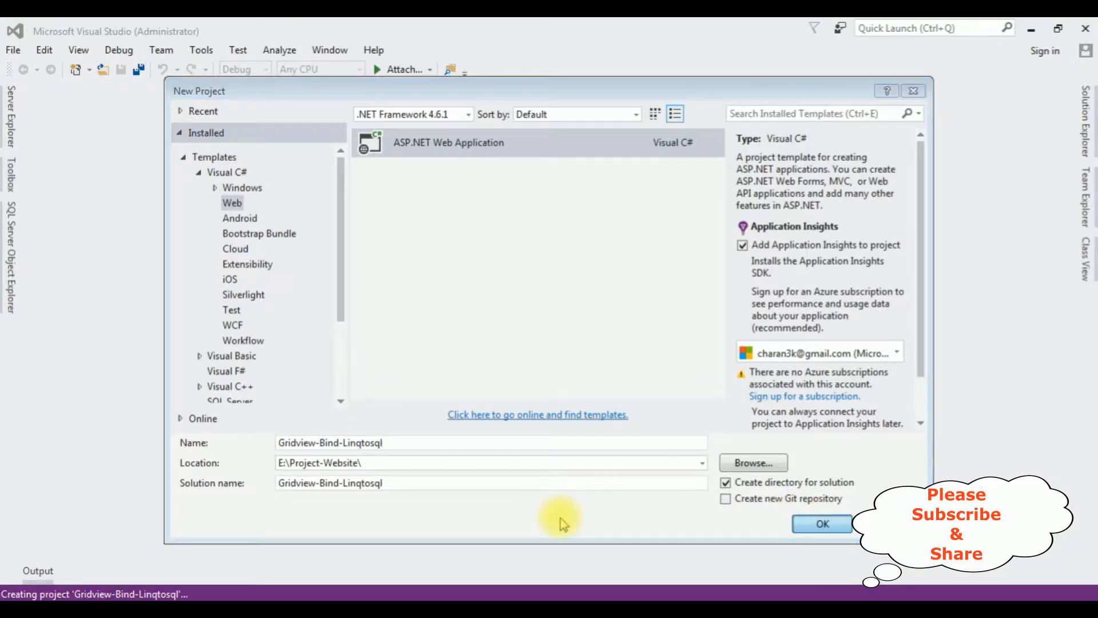
Create the project from the Empty ASP.NET template.
left_click(822, 524)
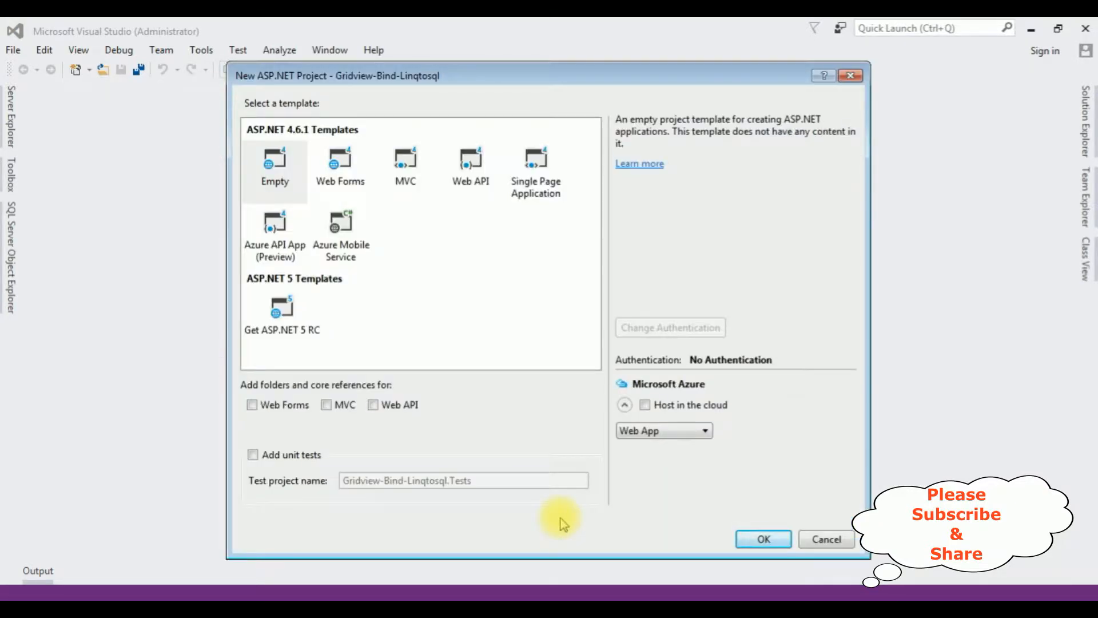
left_click(274, 169)
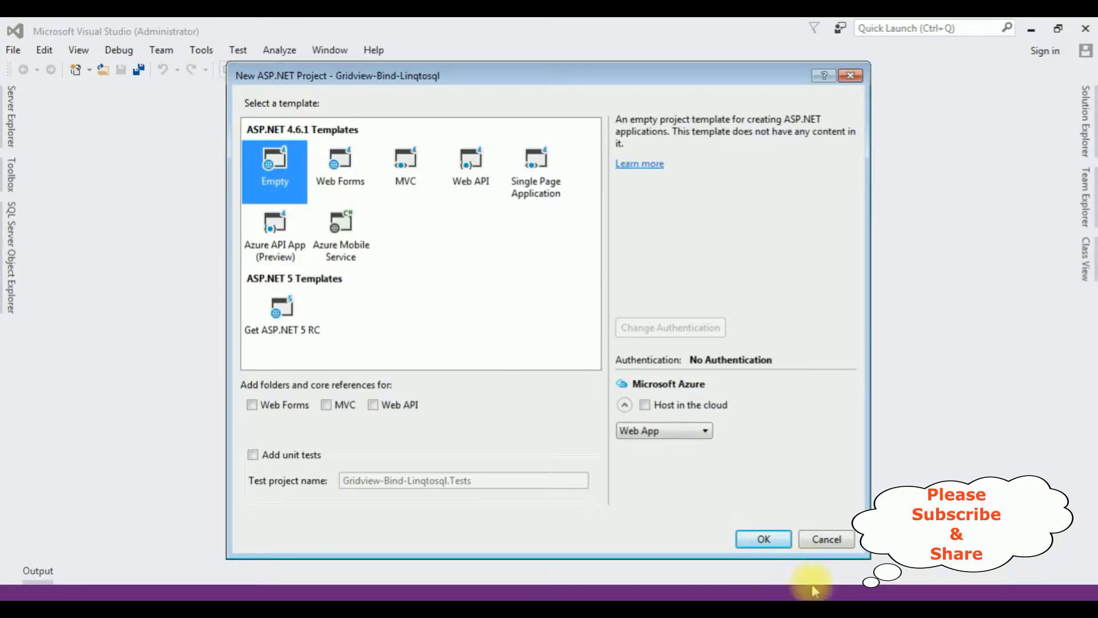
left_click(764, 539)
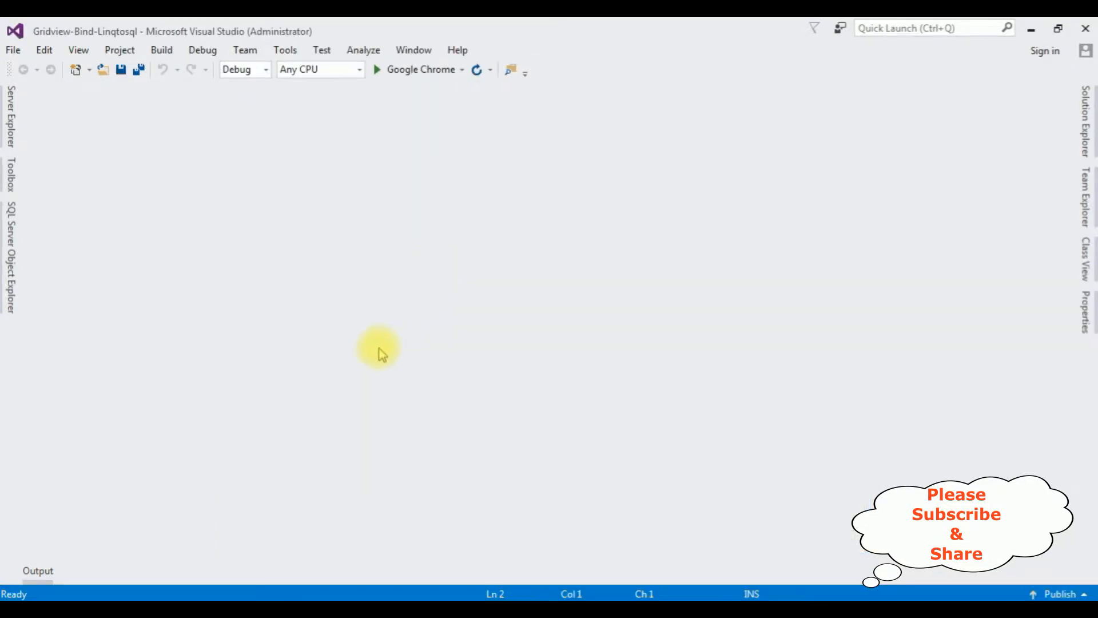
mouse_move(556, 381)
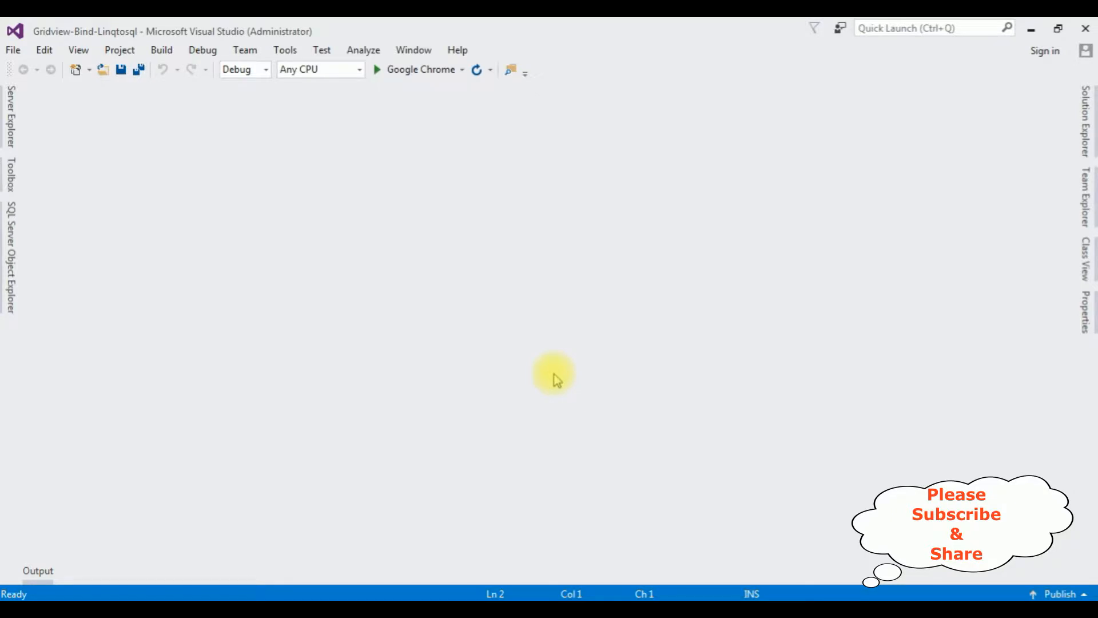
Show the project's files in Solution Explorer and select the project node.
left_click(1090, 114)
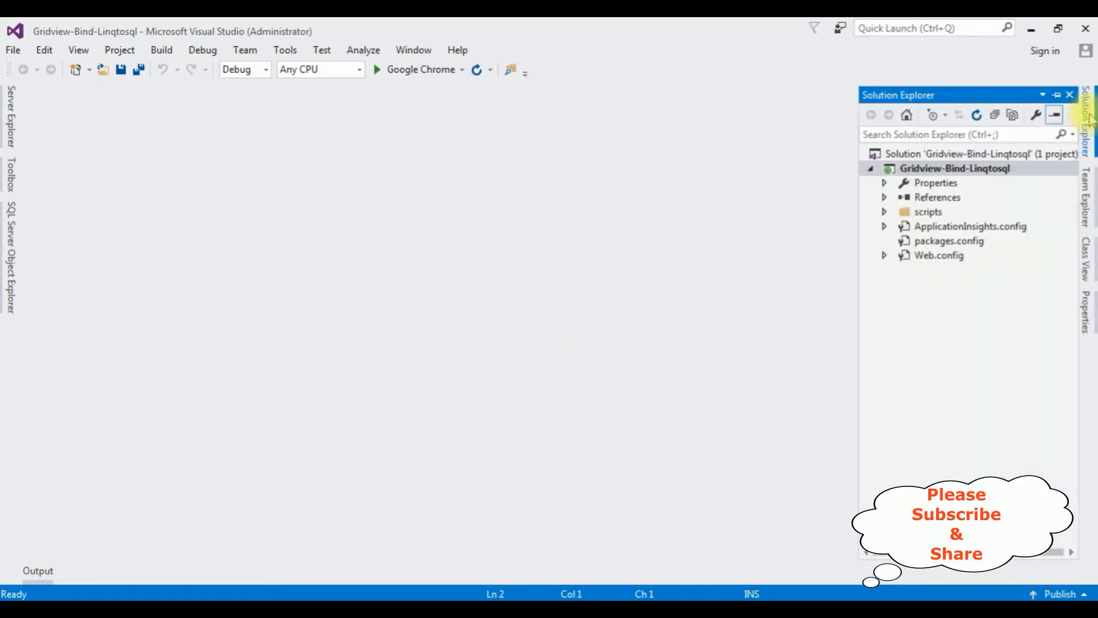
left_click(954, 168)
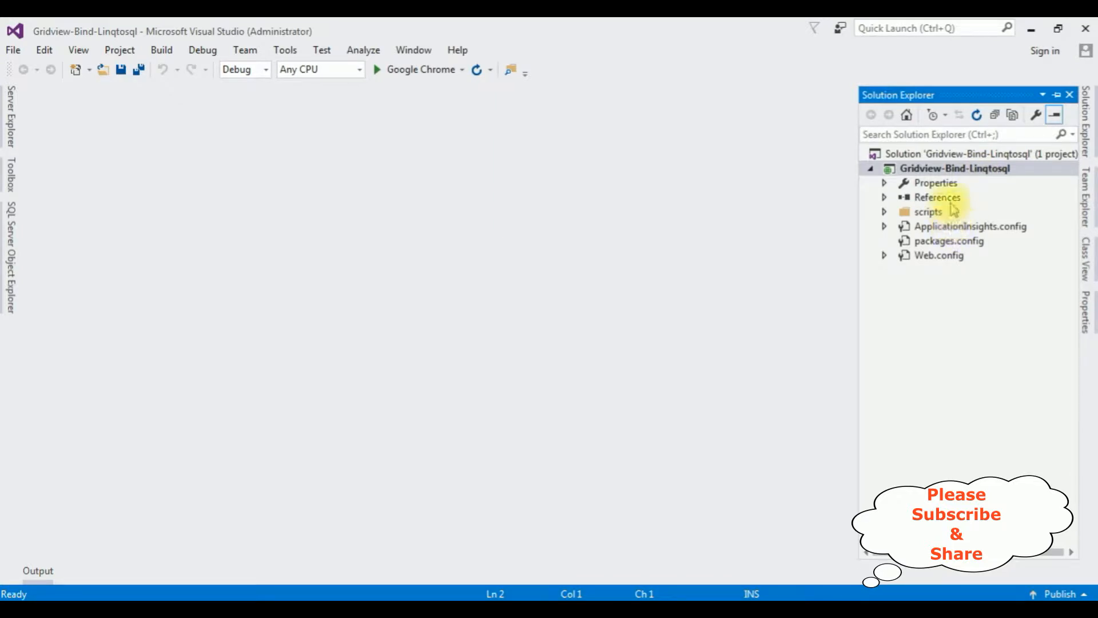
left_click(935, 168)
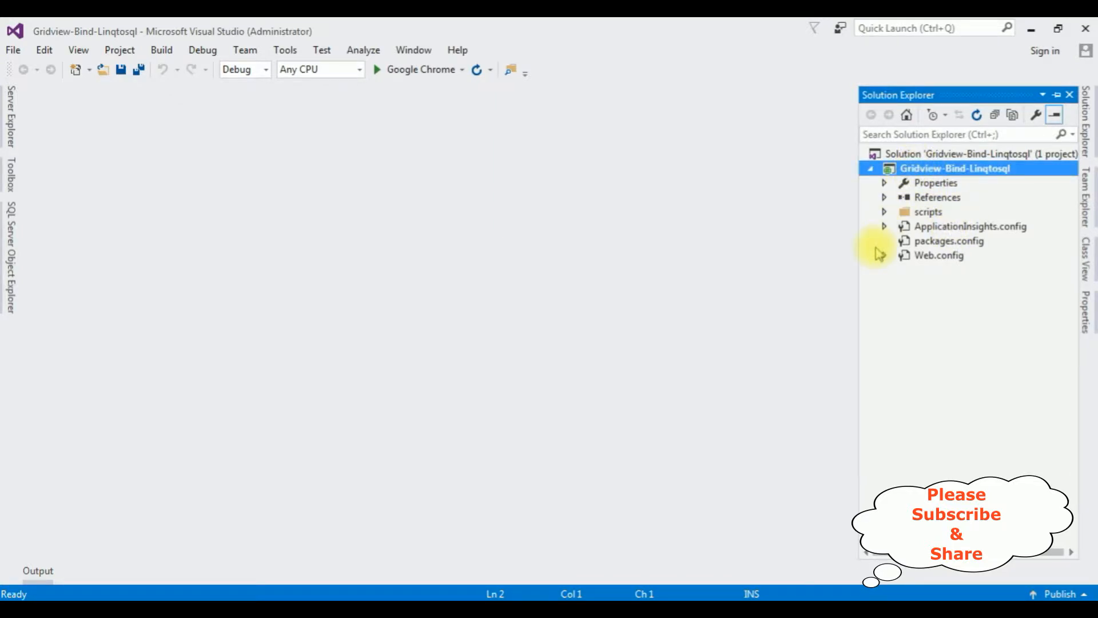
Choose a Web Form as the new item and name it Gridview-Linqtosql.aspx.
right_click(954, 167)
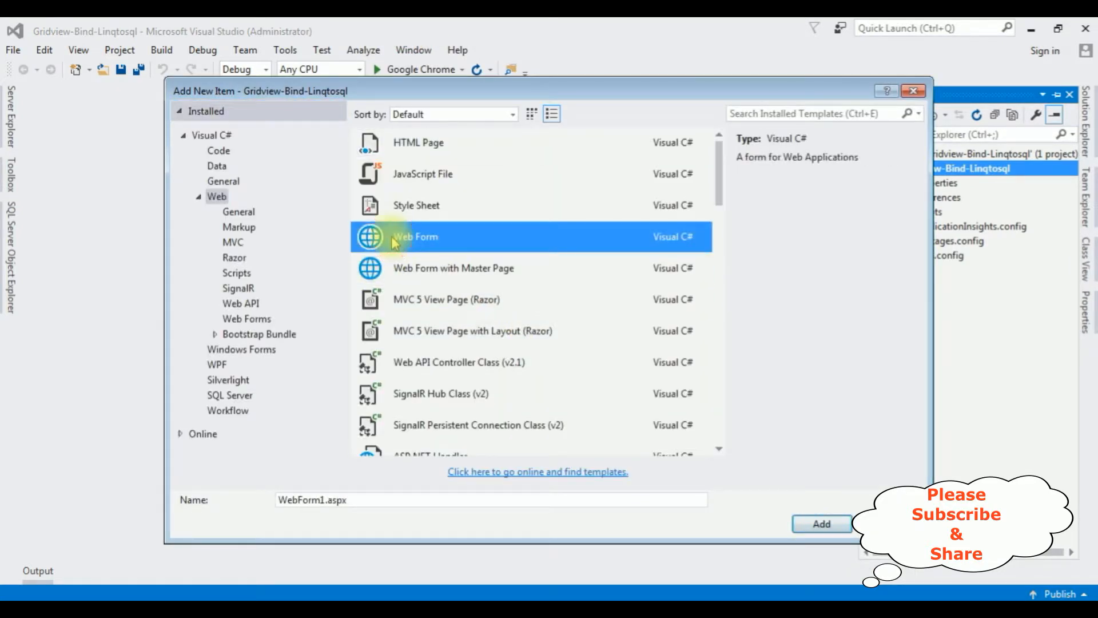
left_click(319, 500)
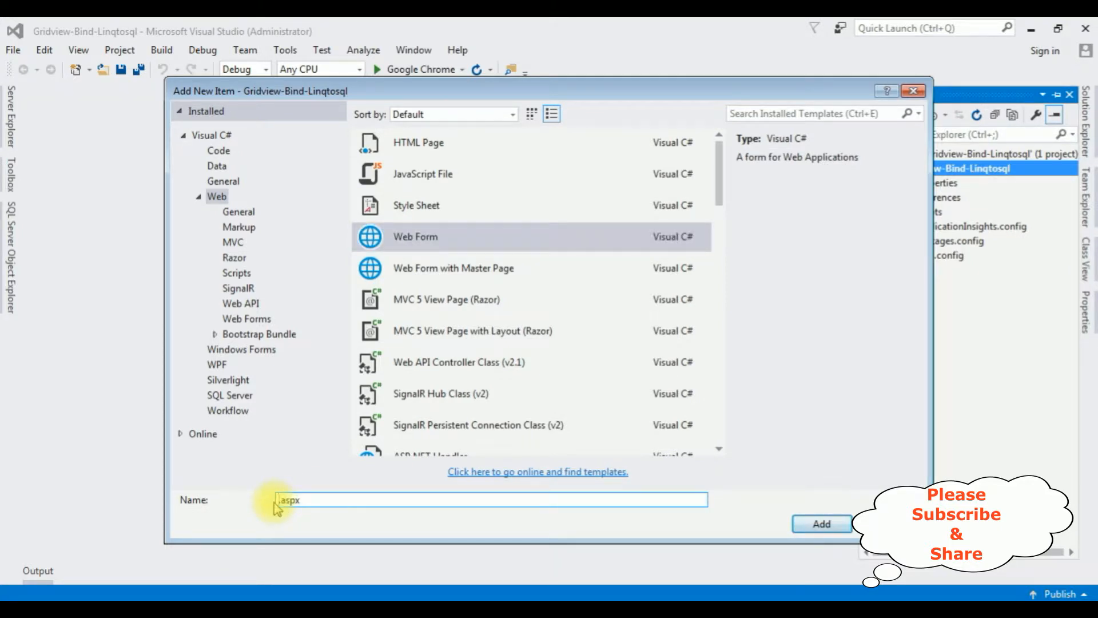
type("Gridview-")
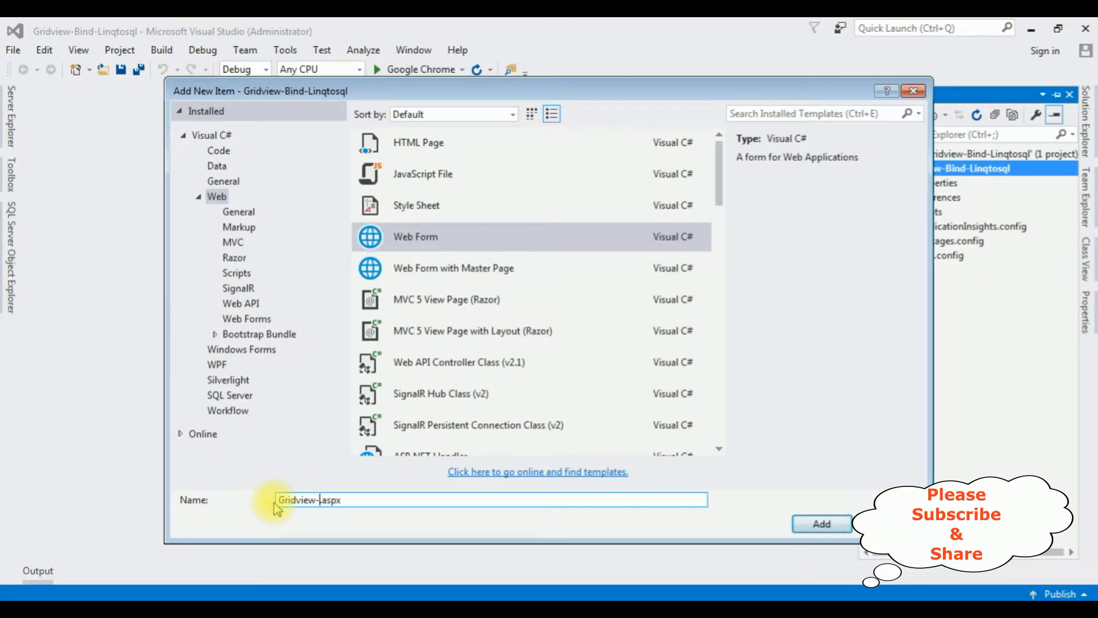
type("Linqtosql")
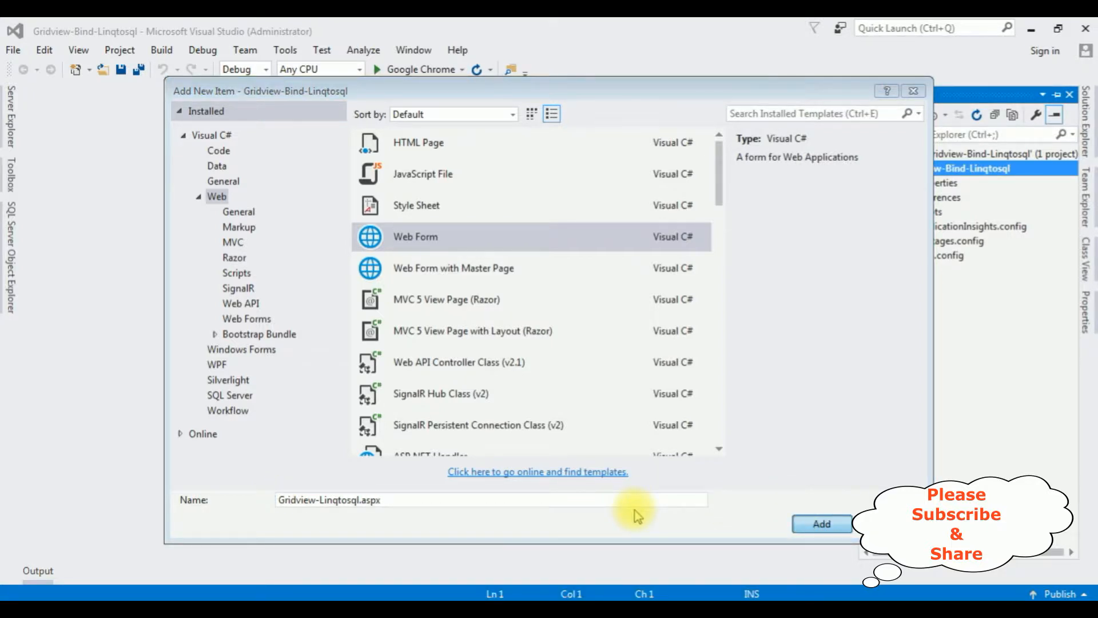
Add Gridview-Linqtosql.aspx and insert a GridView control inside its div.
left_click(821, 524)
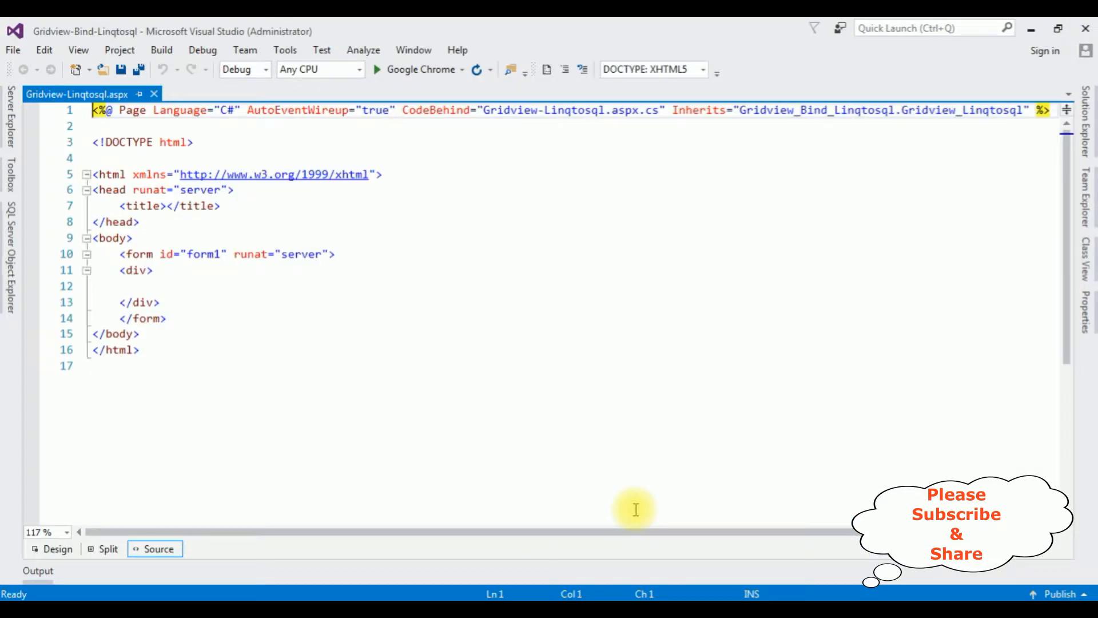
mouse_move(206, 360)
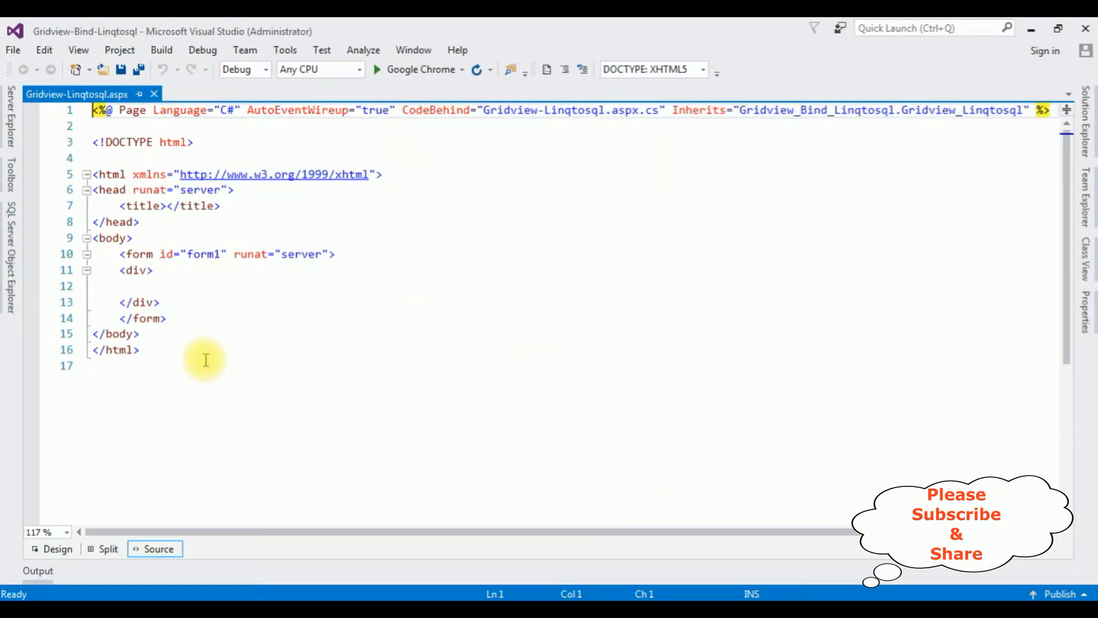
mouse_move(68, 93)
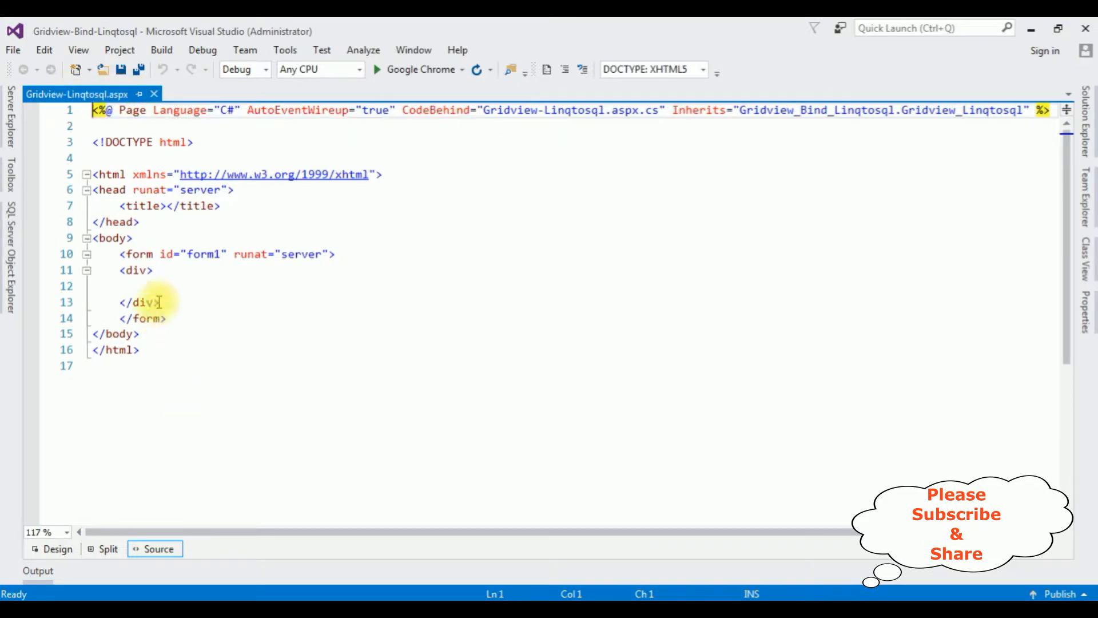
left_click(132, 286)
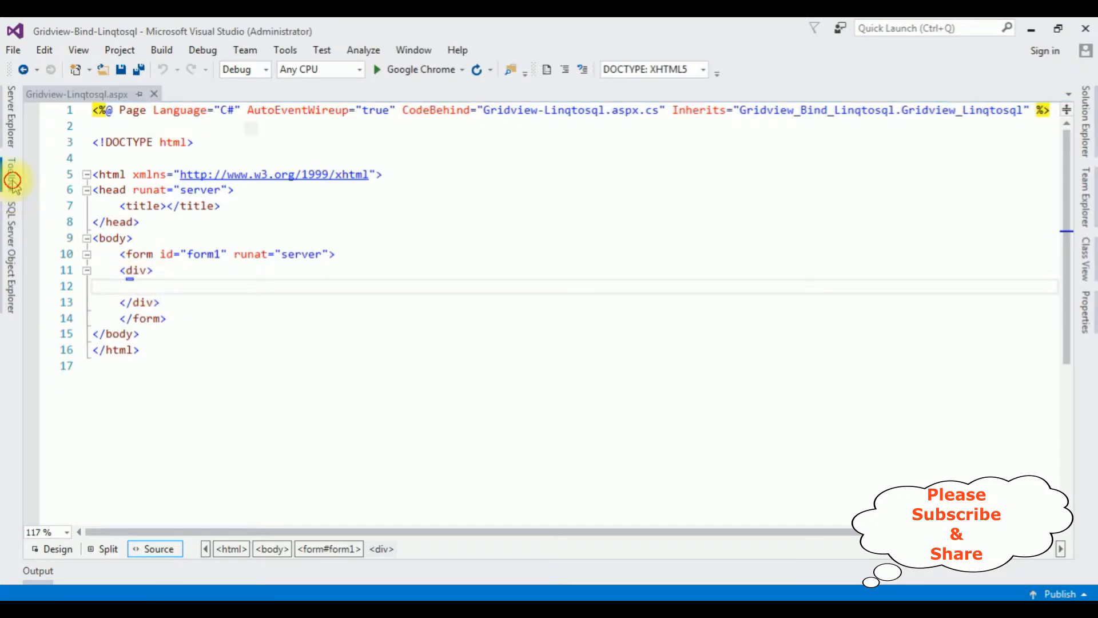
left_click(9, 183)
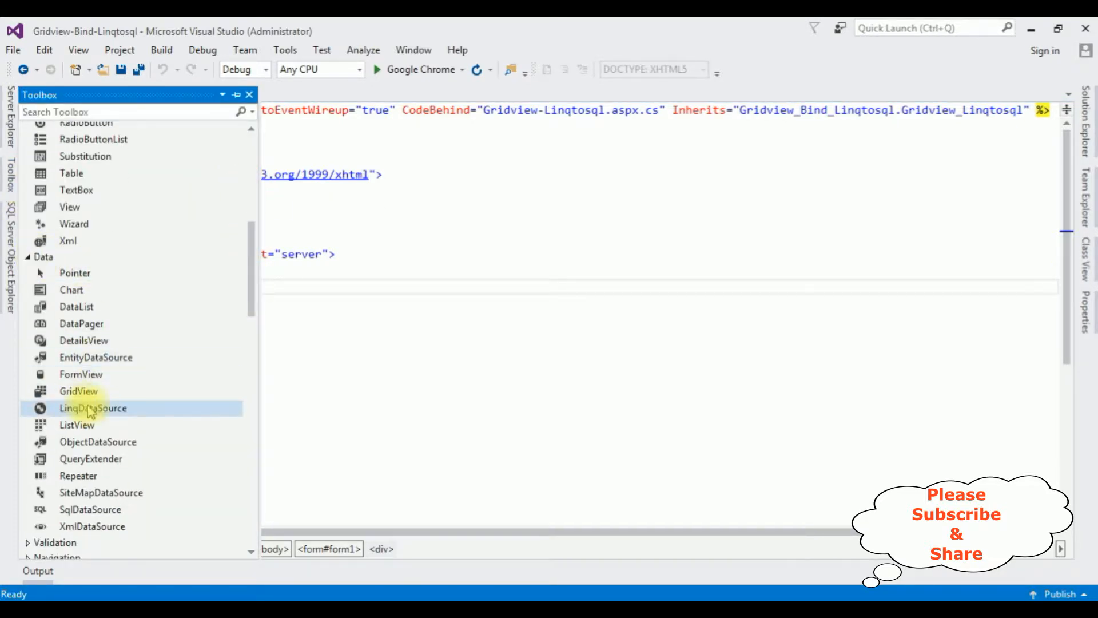
left_click(79, 391)
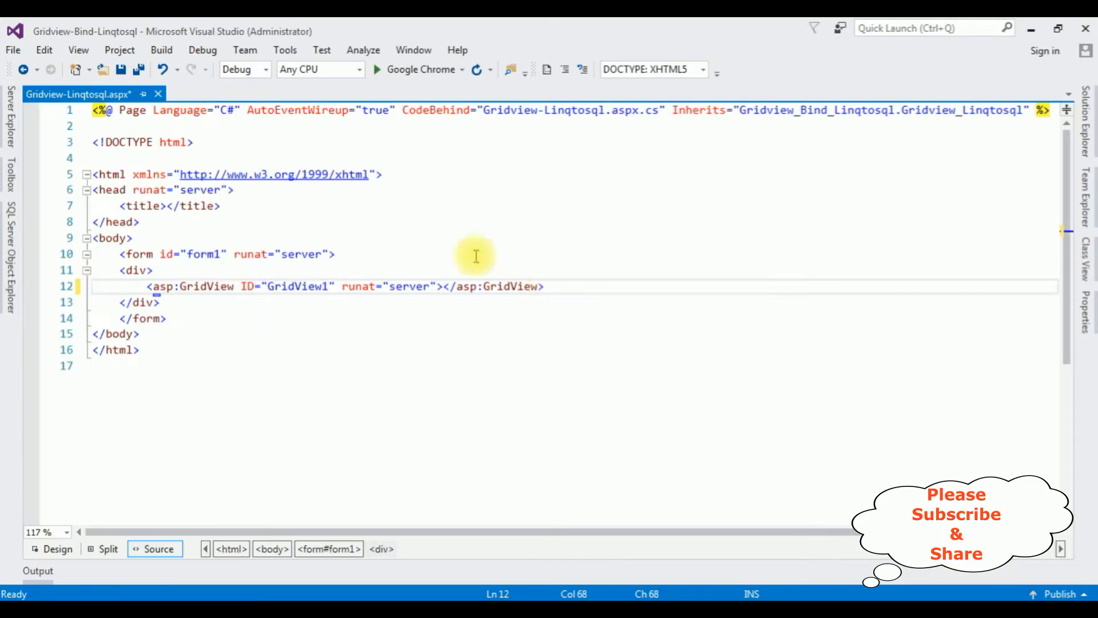
mouse_move(201, 277)
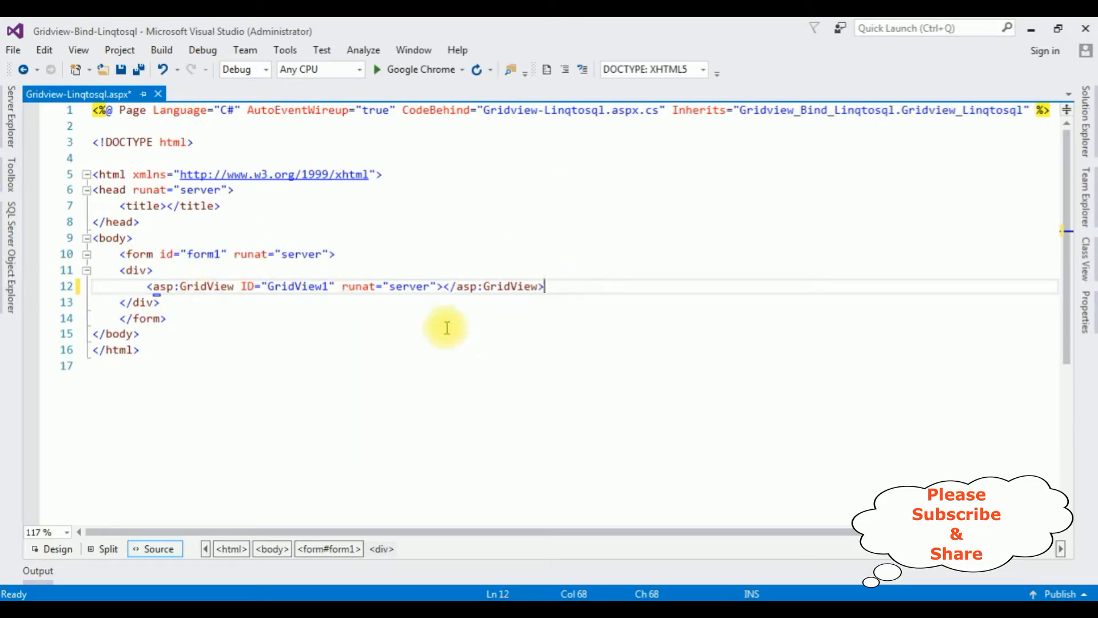
mouse_move(446, 322)
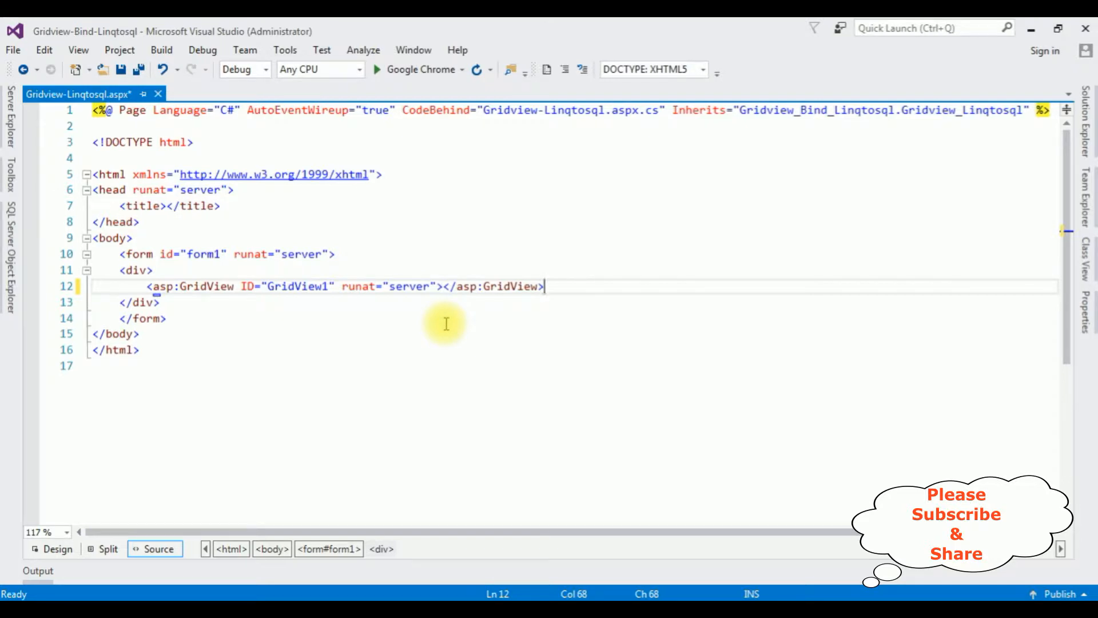
mouse_move(503, 343)
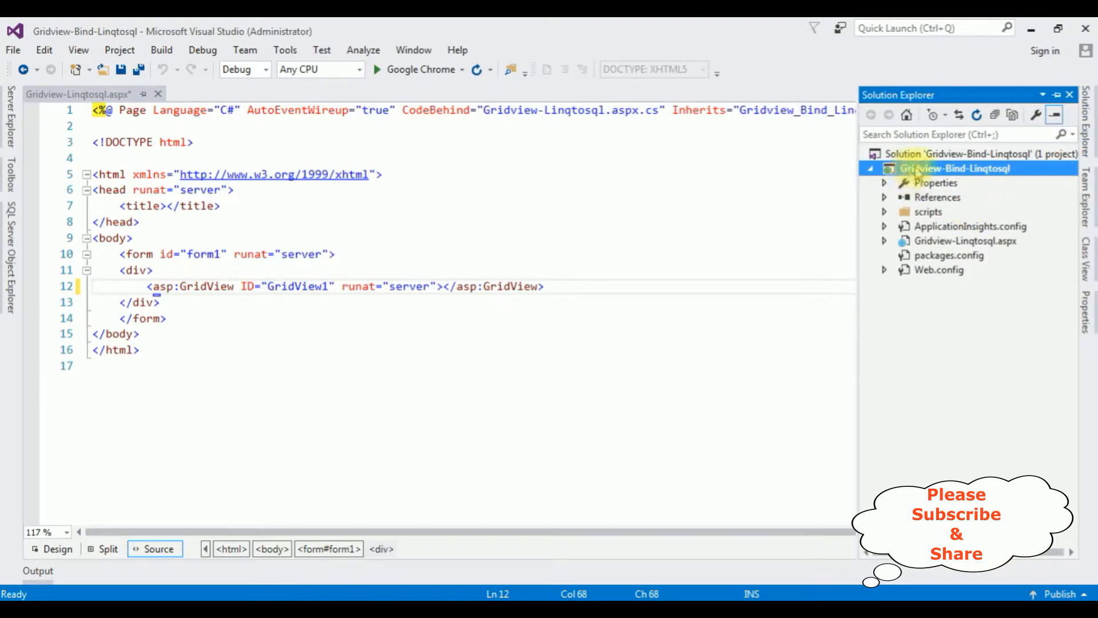
Add a LINQ to SQL classes item named Employeeclass to the project.
right_click(955, 168)
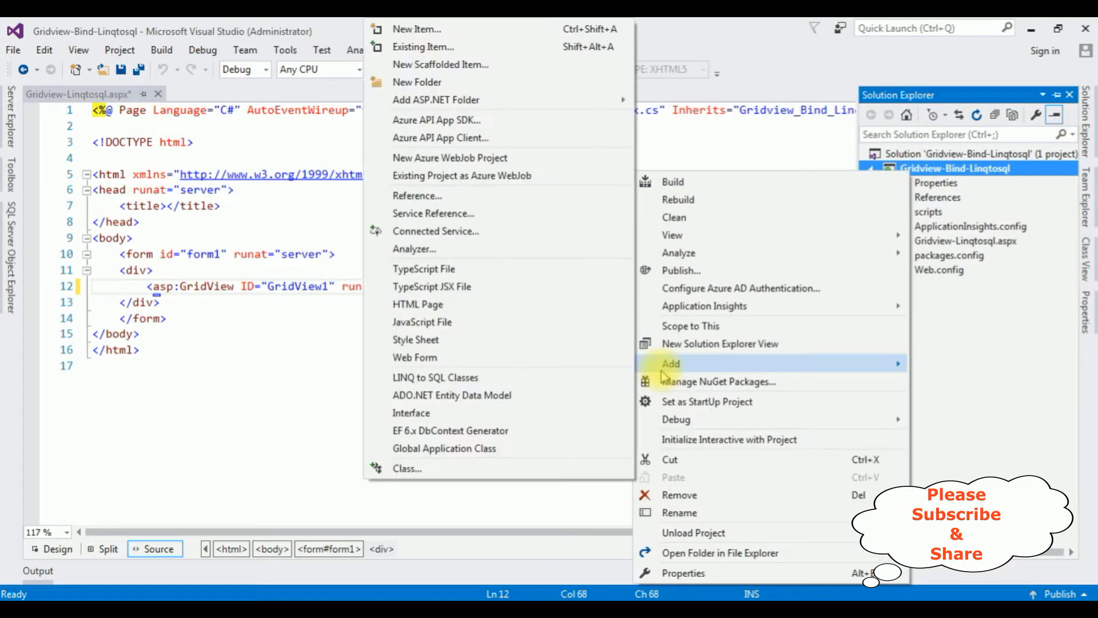
mouse_move(434, 388)
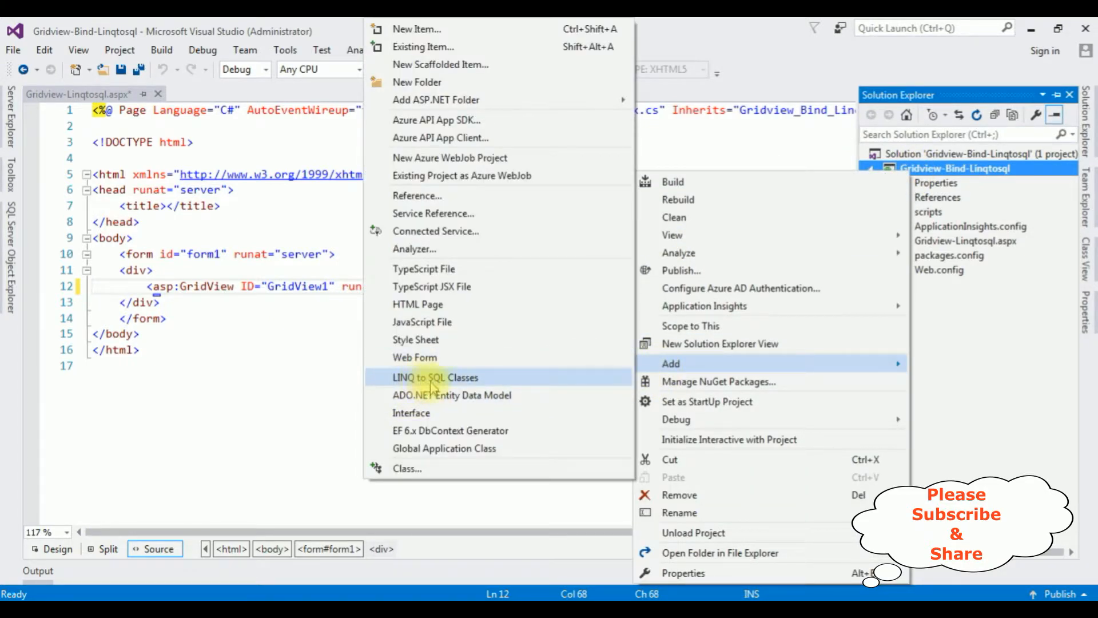
left_click(430, 378)
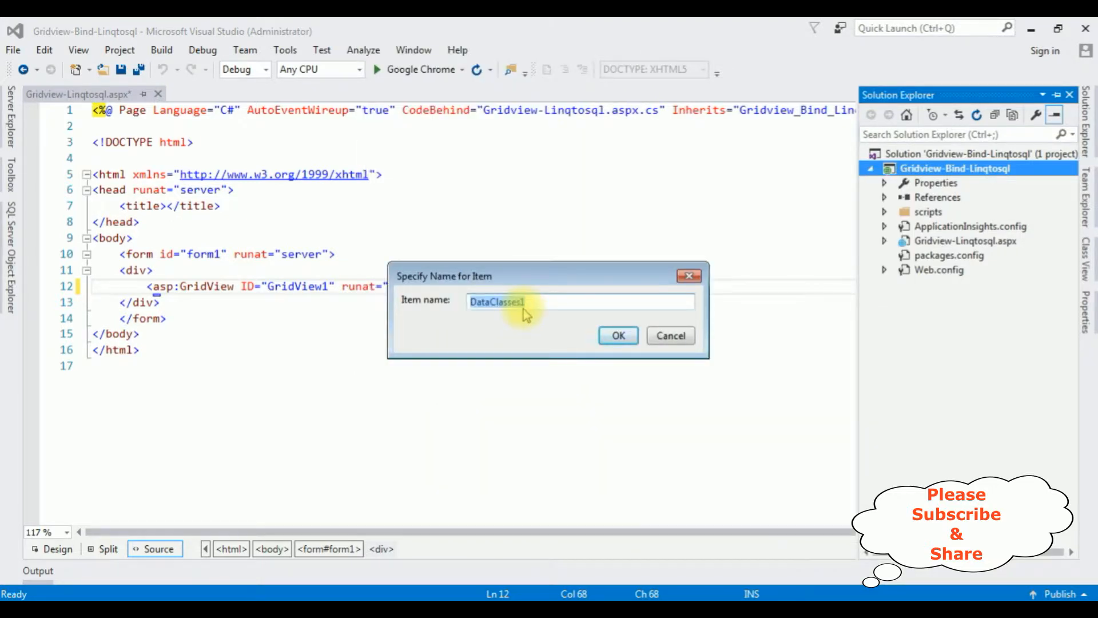
type("Empl")
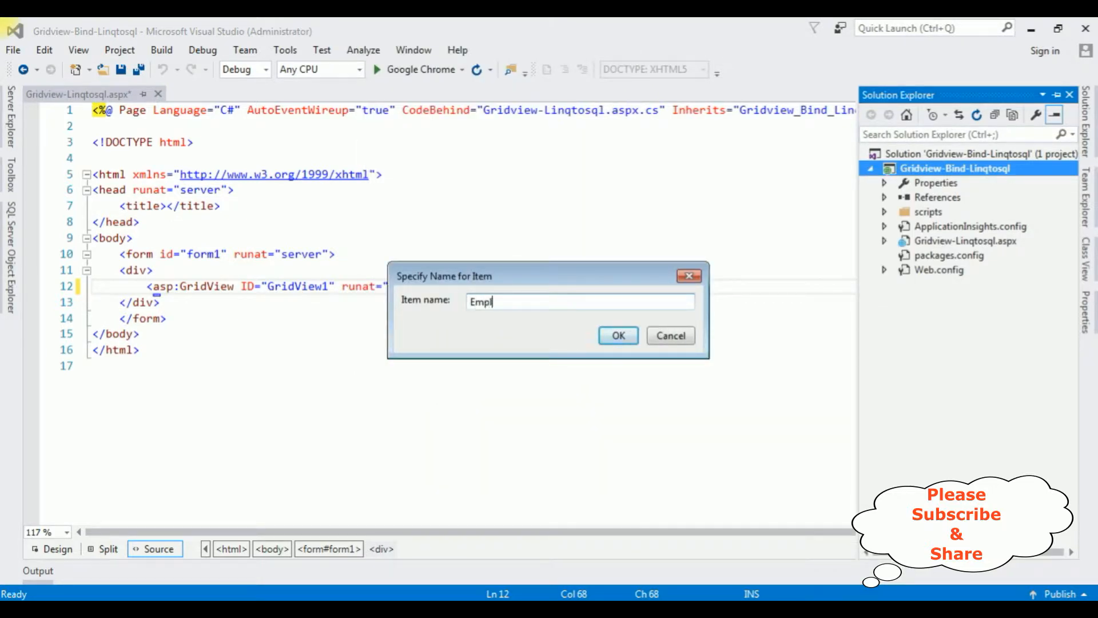
type("oyeeclass")
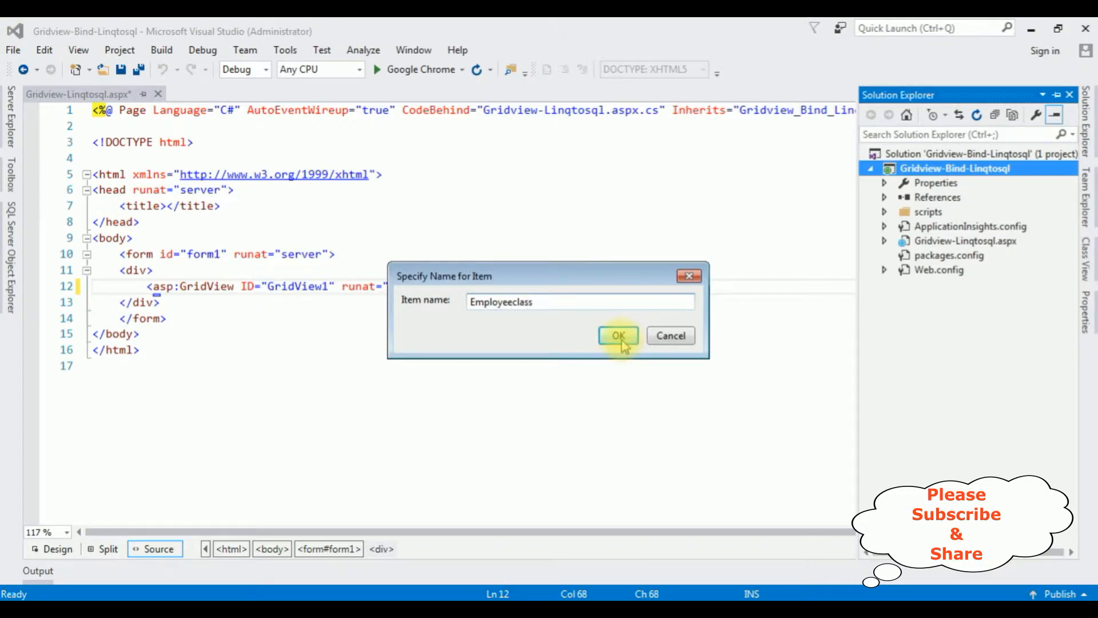
left_click(618, 335)
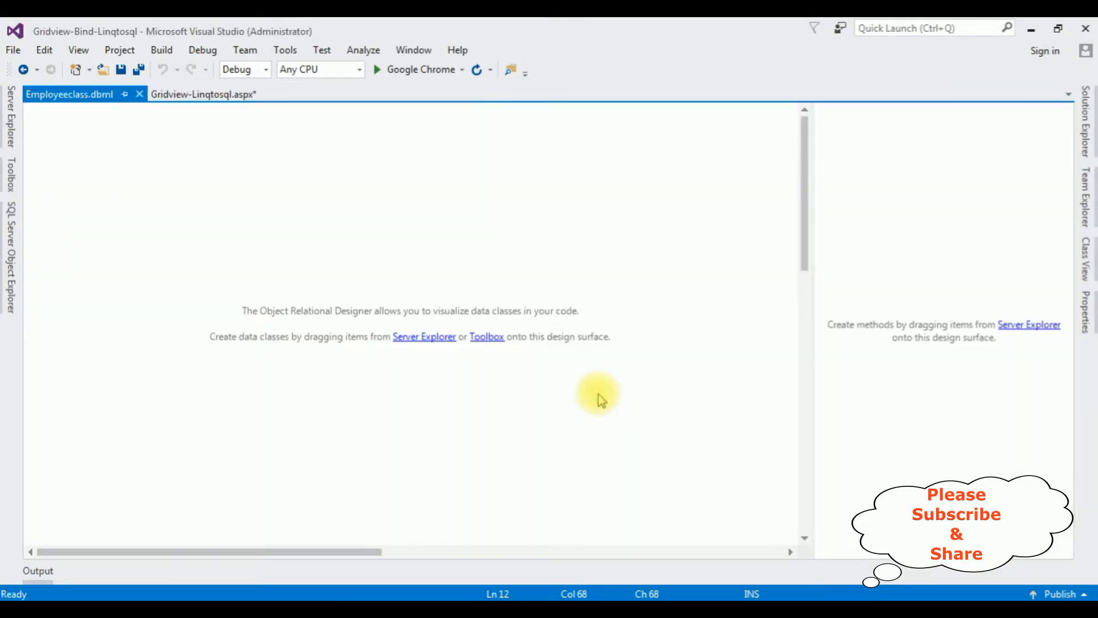
mouse_move(282, 201)
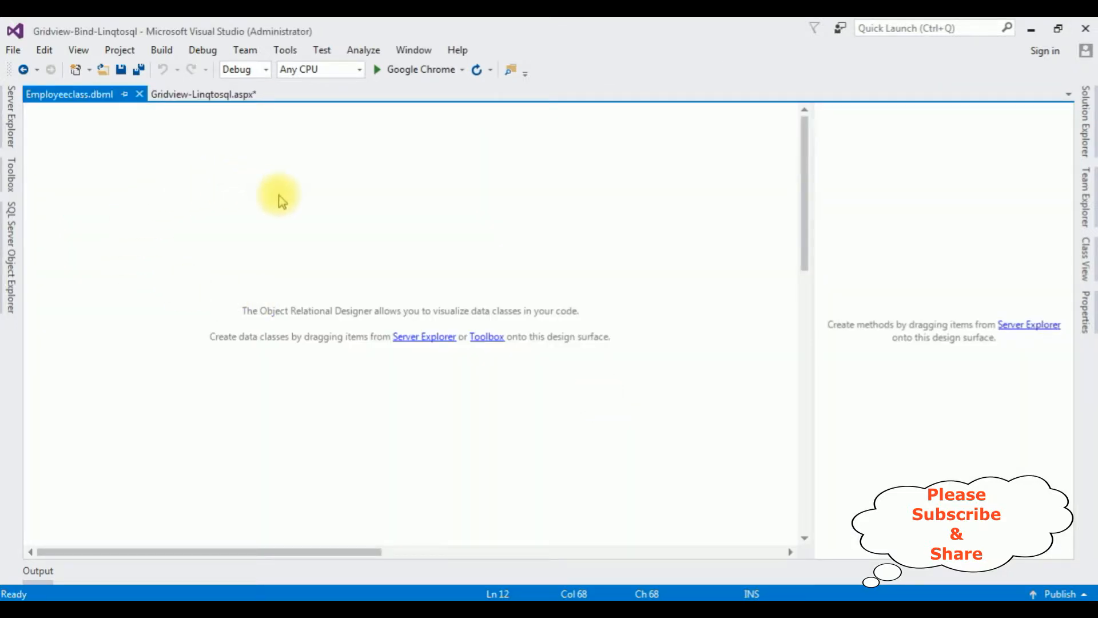
mouse_move(78, 141)
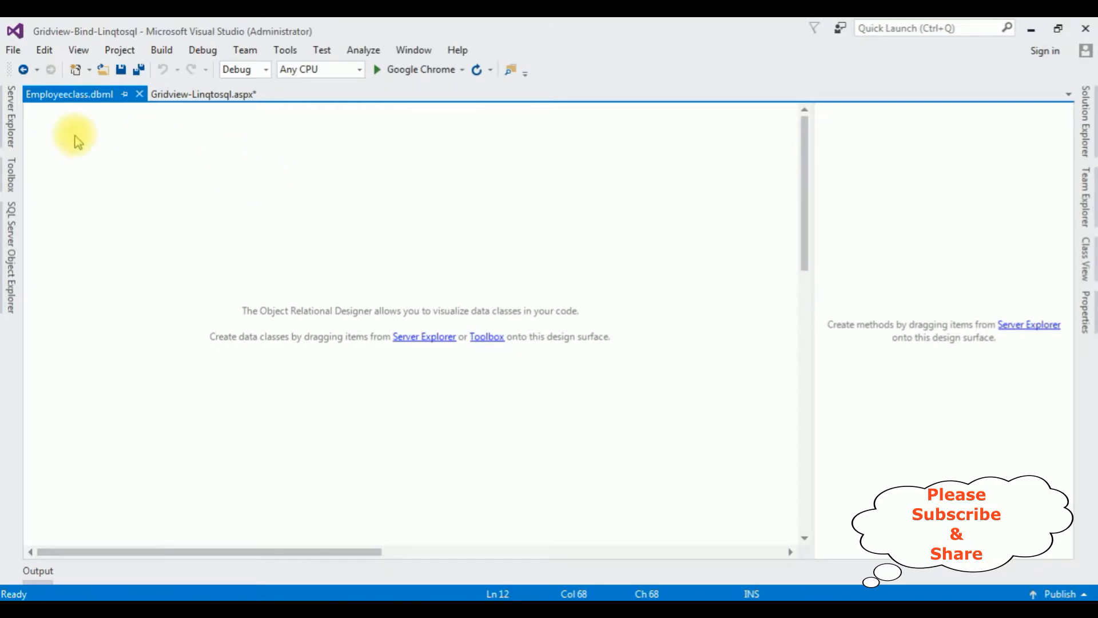
mouse_move(257, 362)
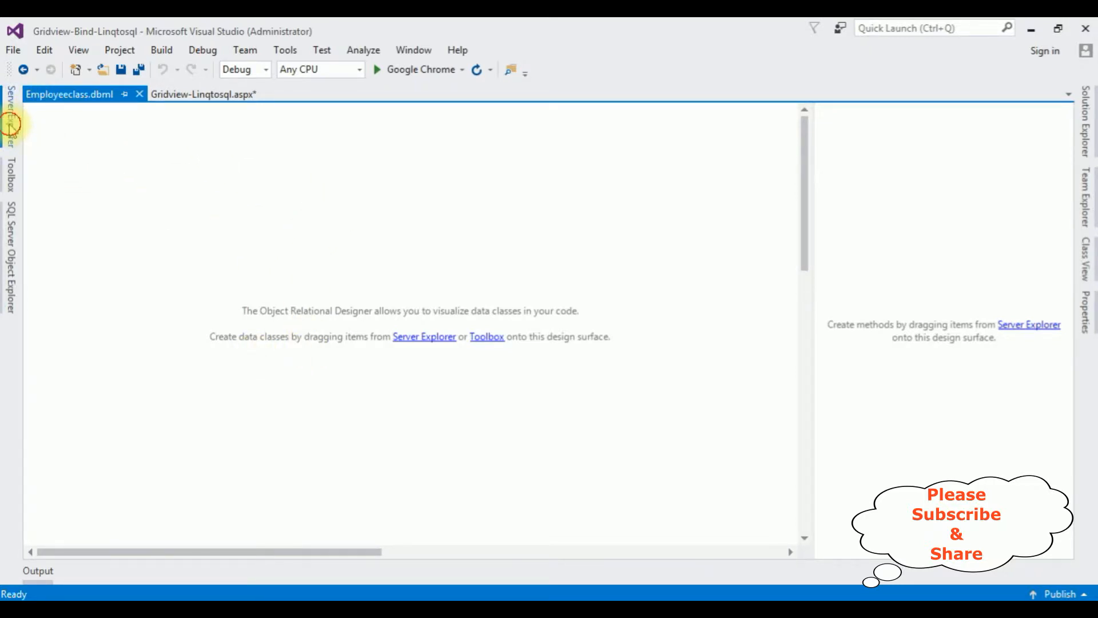
Show Server Explorer with its Data Connections and Servers.
left_click(8, 118)
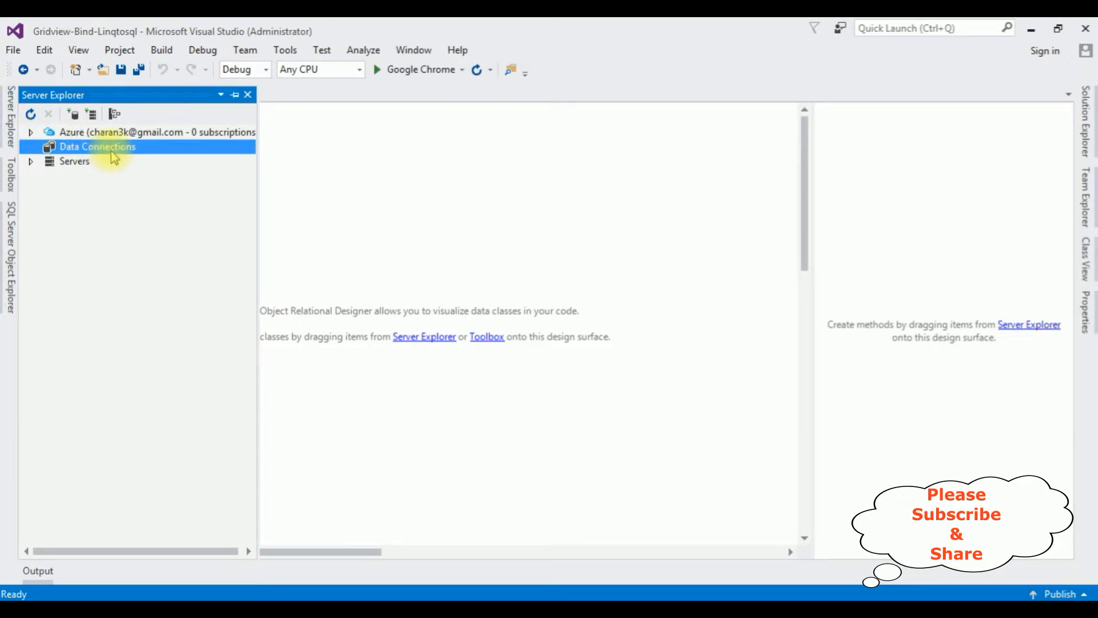
mouse_move(155, 211)
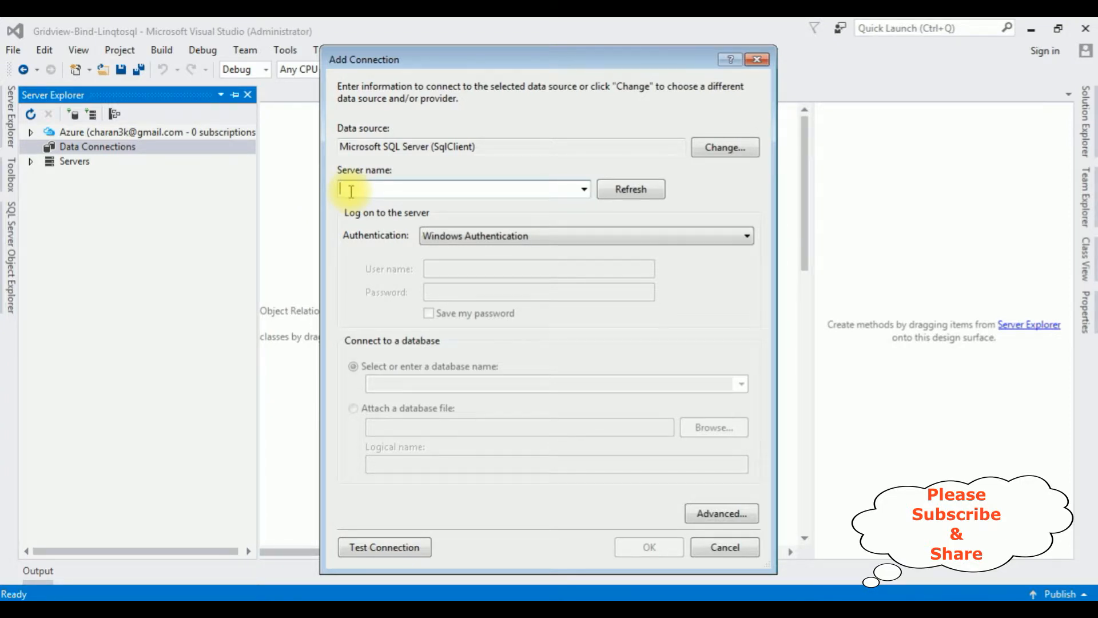
Enter server user-pc\sqlexpress and choose the SampleDB database.
type("user-pc\\sq")
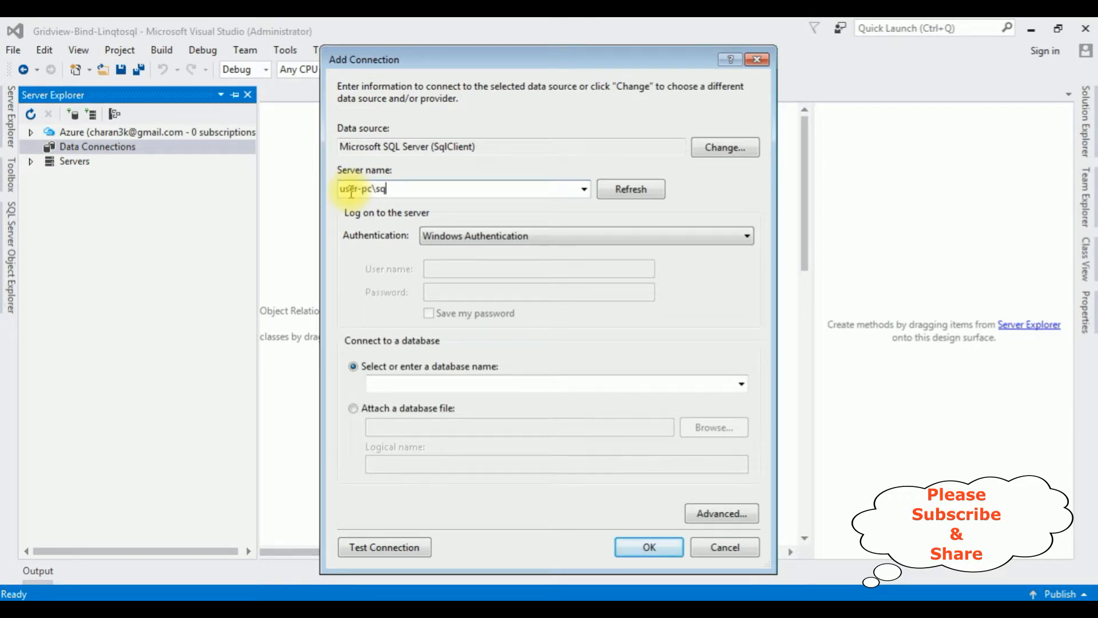
type("express")
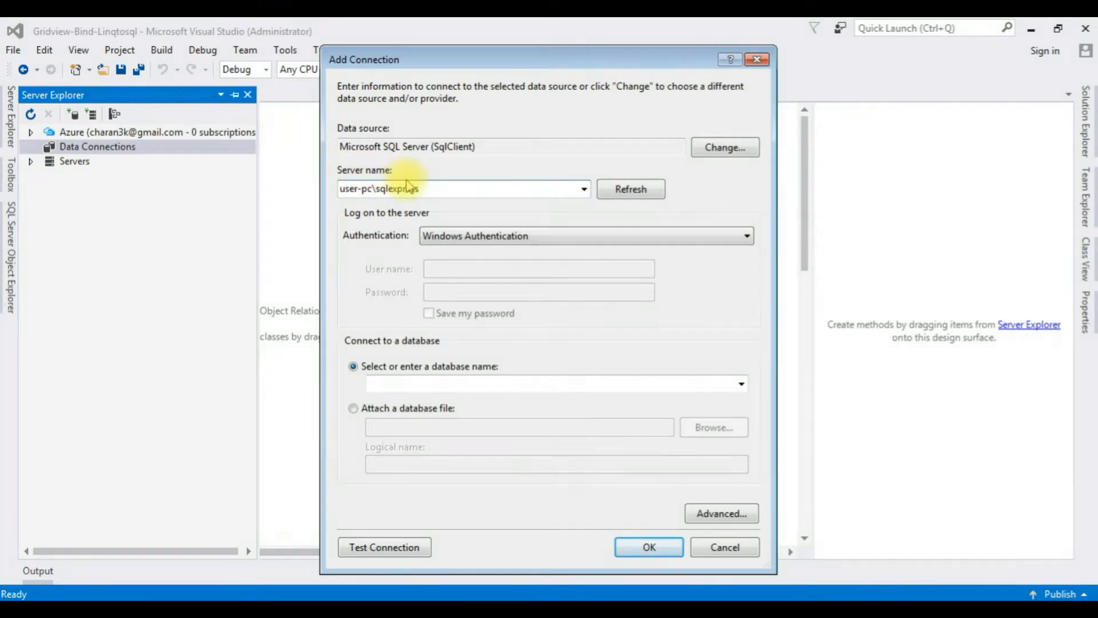
left_click(743, 384)
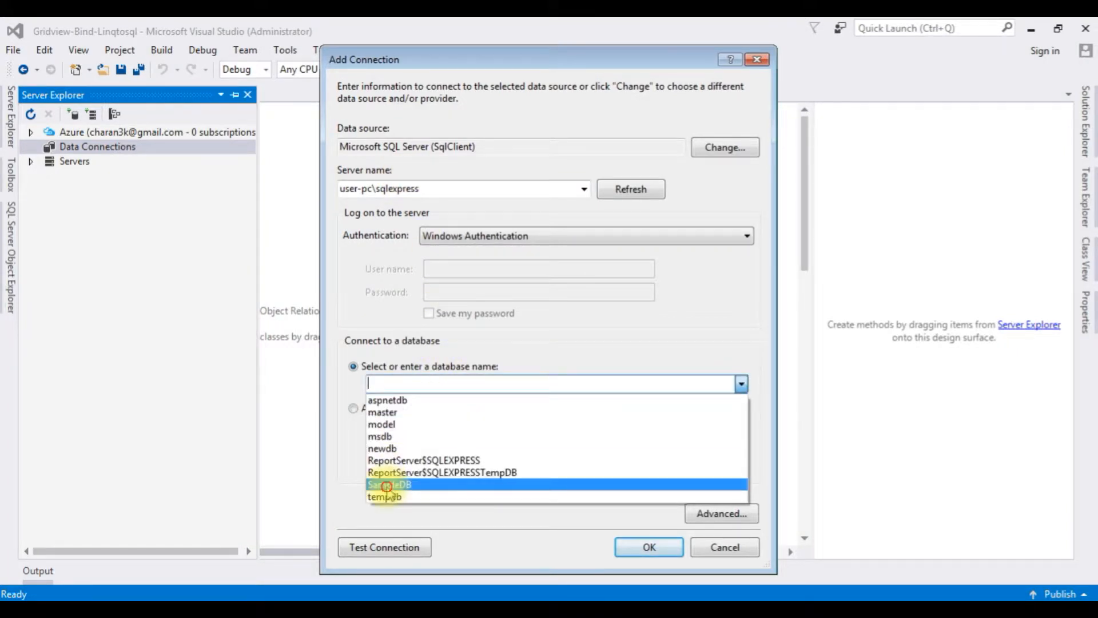
left_click(385, 485)
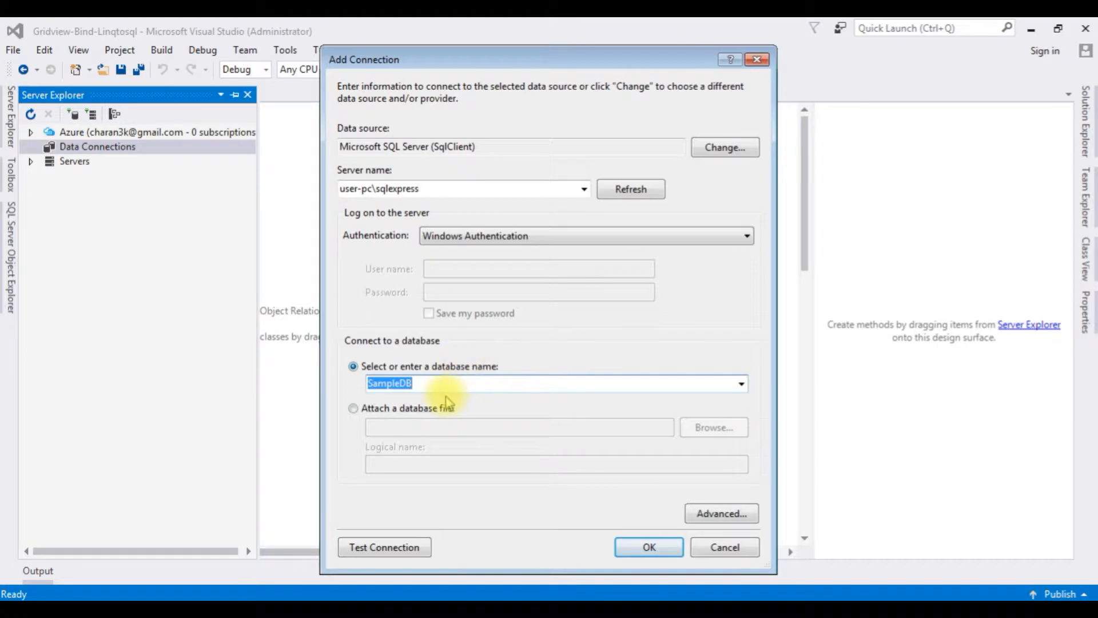
Test the SampleDB connection succeeds and save it under Data Connections.
left_click(384, 547)
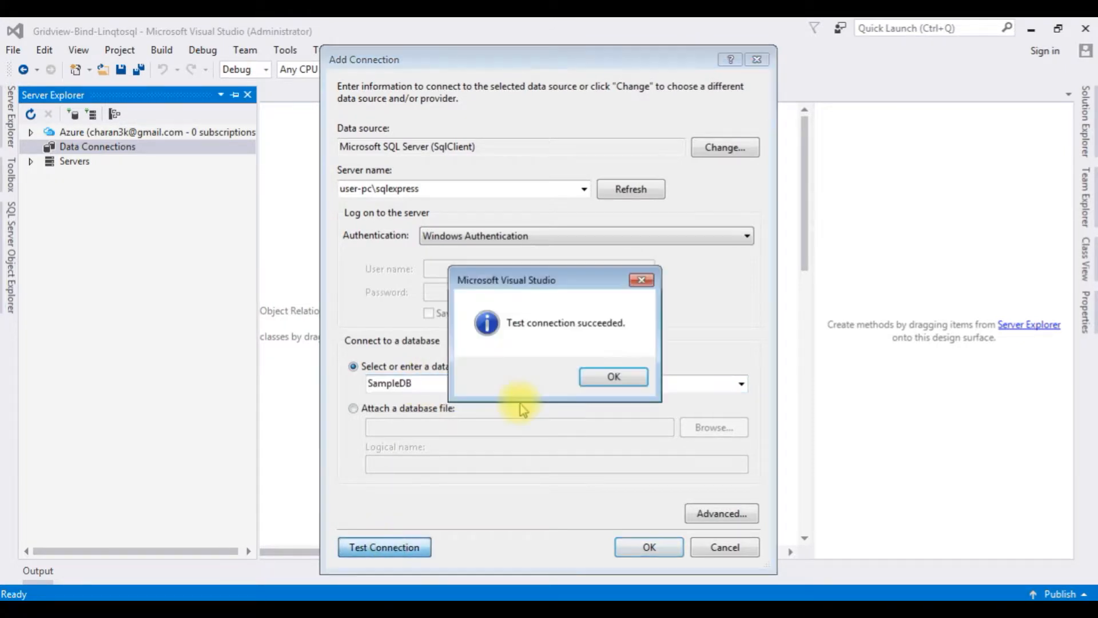
left_click(614, 377)
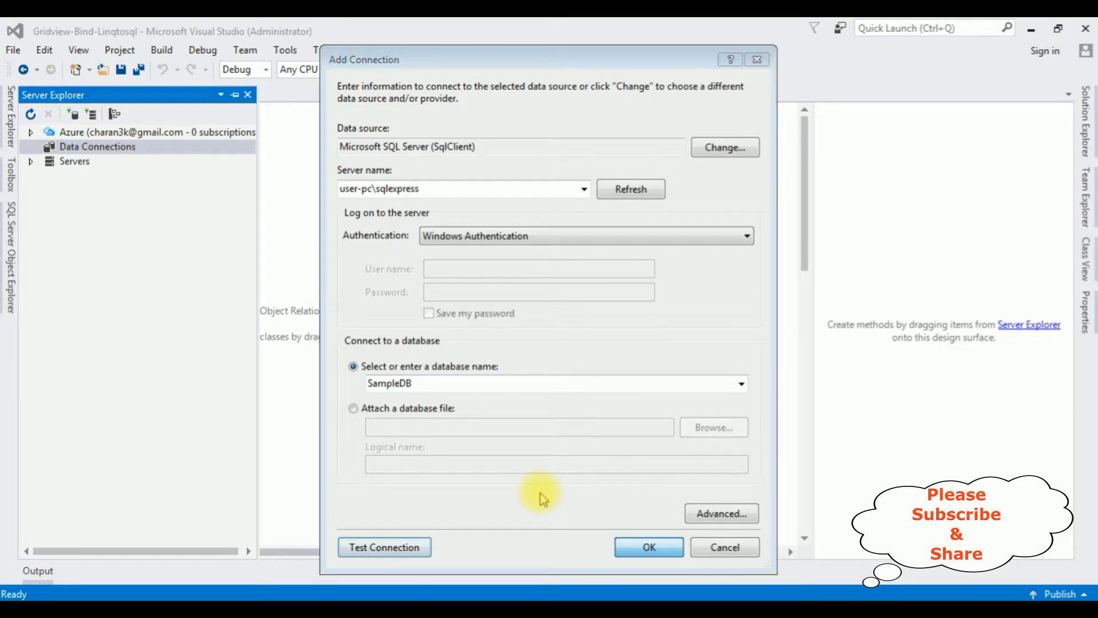
left_click(649, 547)
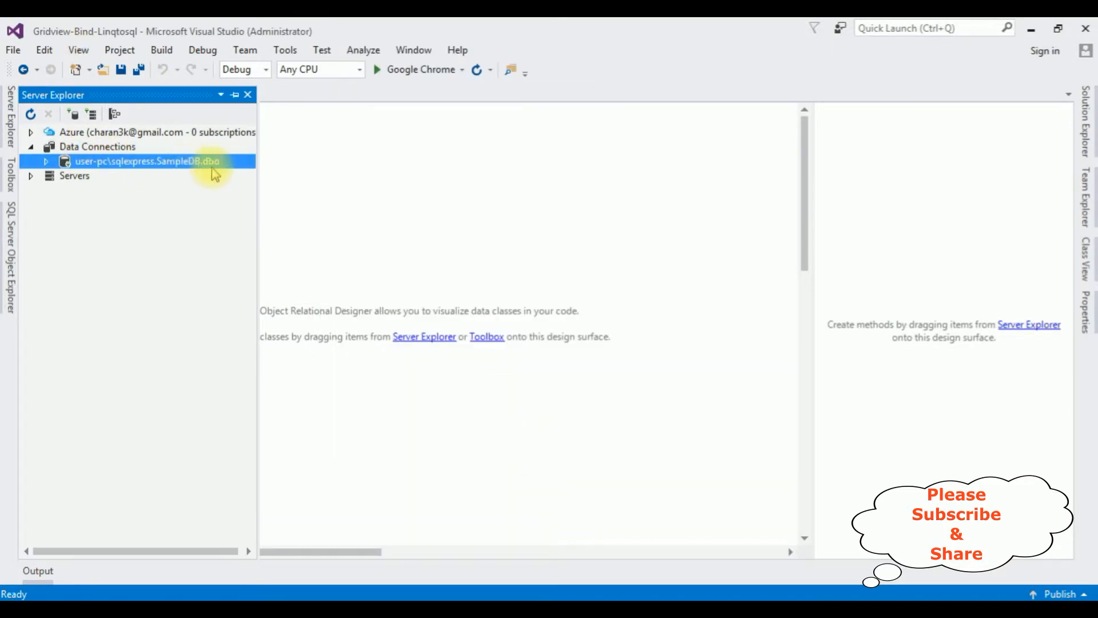
mouse_move(120, 151)
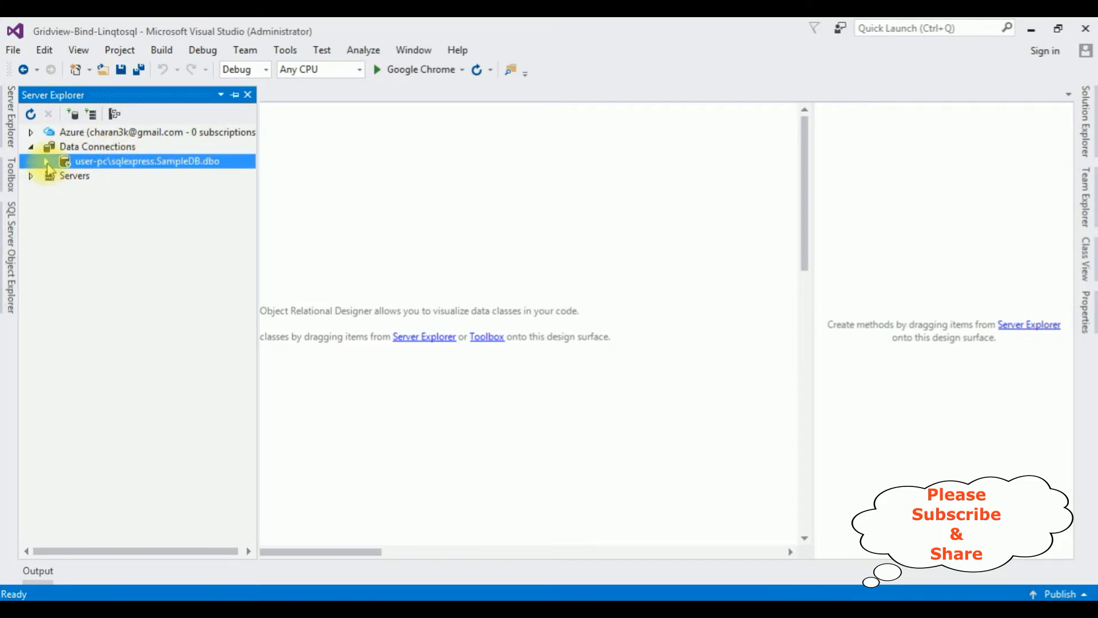
Expand SampleDB's tables in Server Explorer and select the Employee table.
left_click(46, 160)
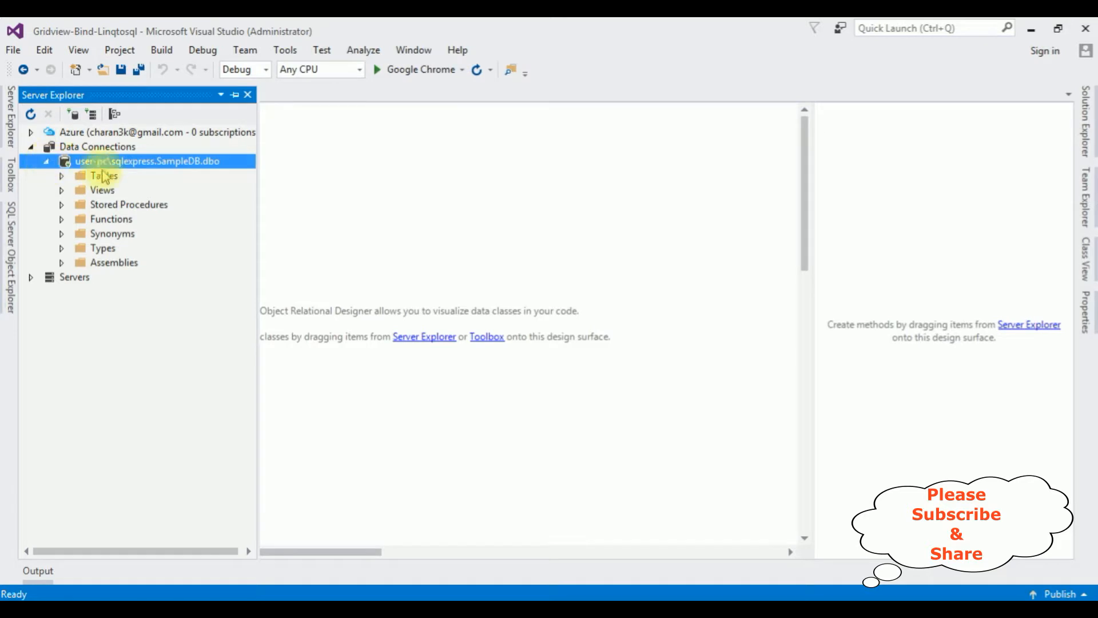
mouse_move(192, 180)
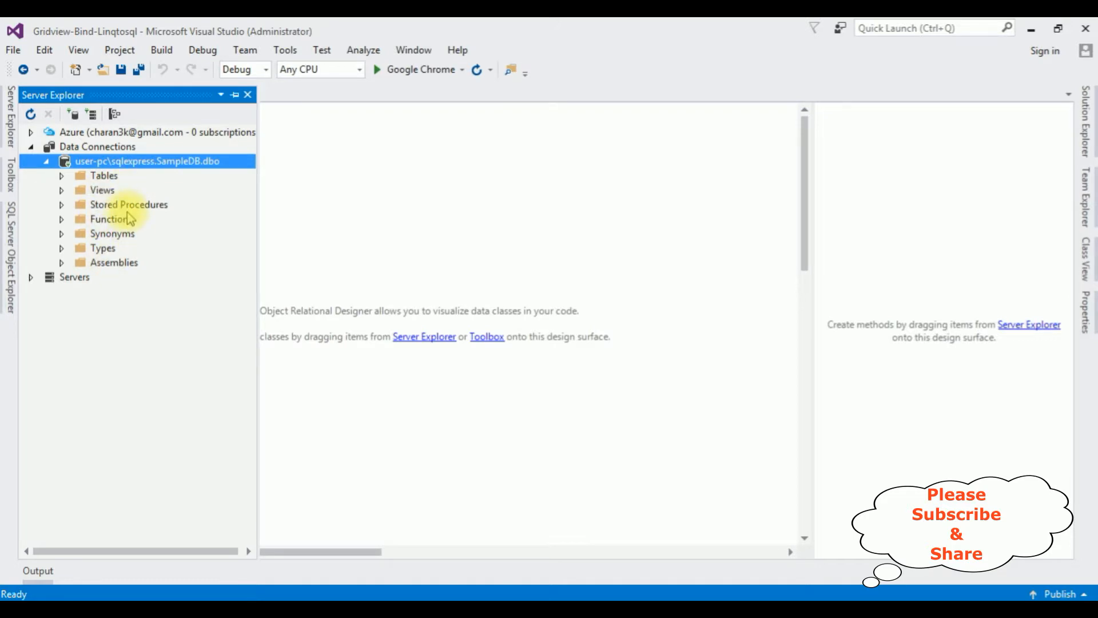
left_click(61, 176)
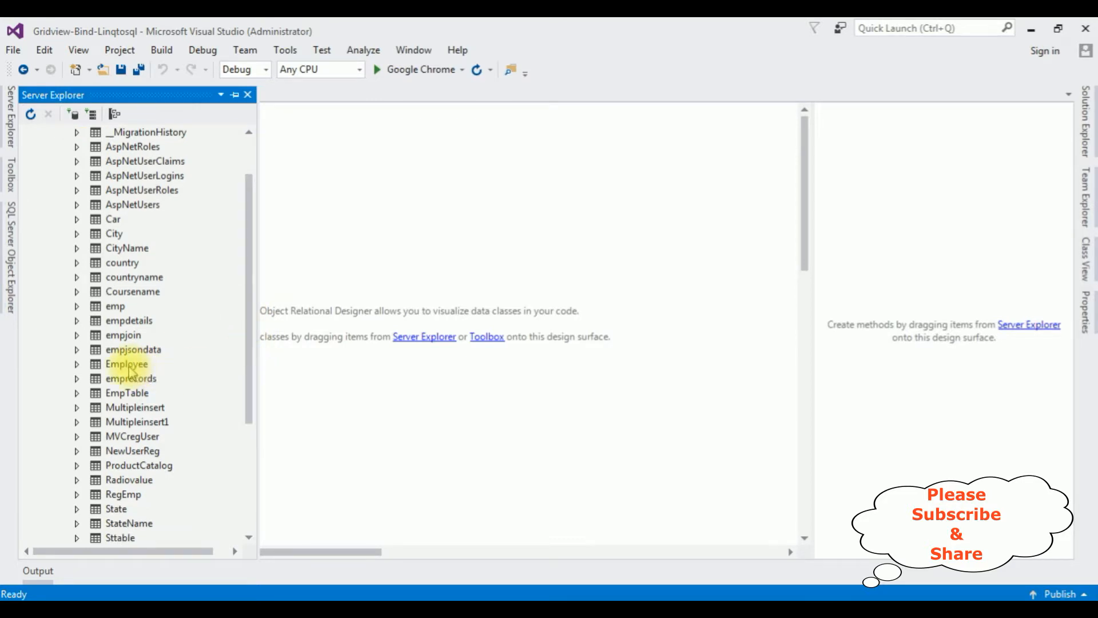
left_click(126, 363)
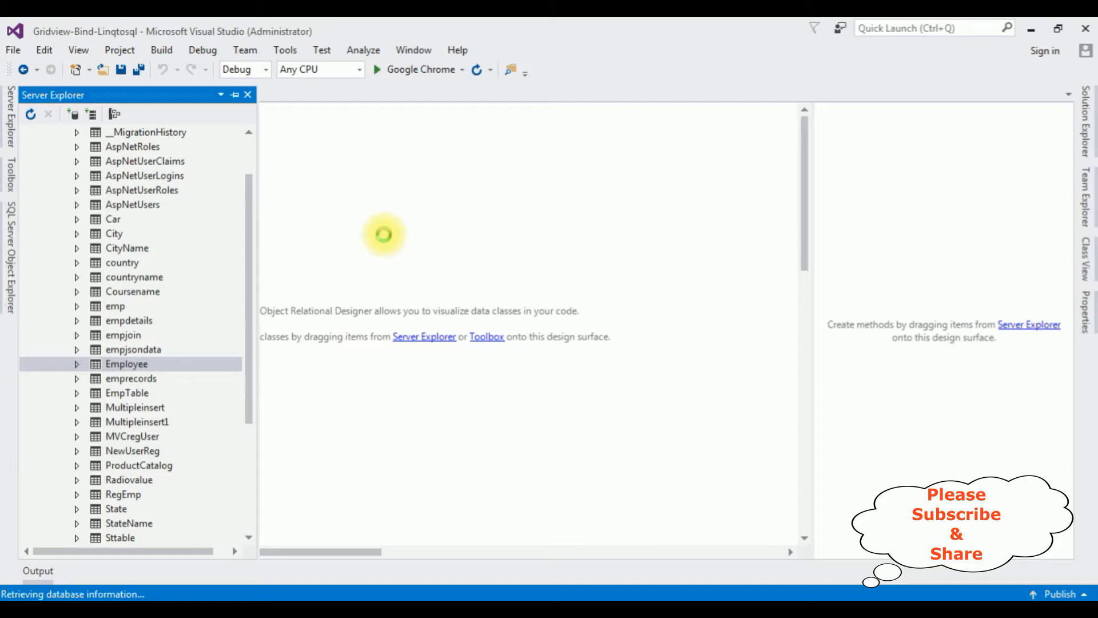
Drag the Employee table onto the designer as a class and position it.
left_click_drag(127, 363, 418, 238)
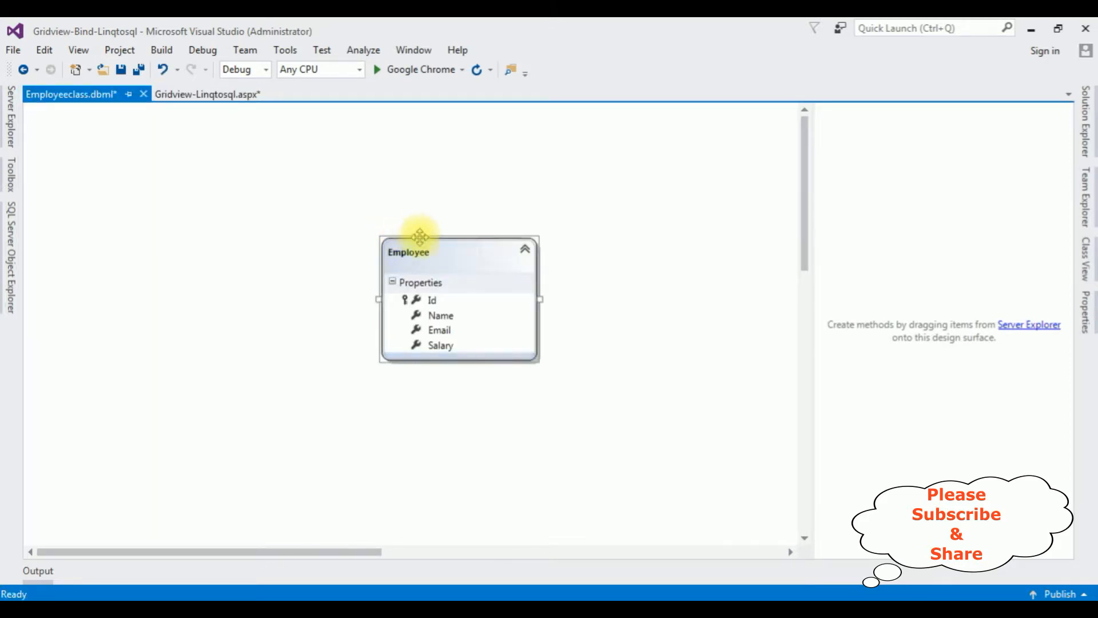
left_click_drag(418, 234, 217, 267)
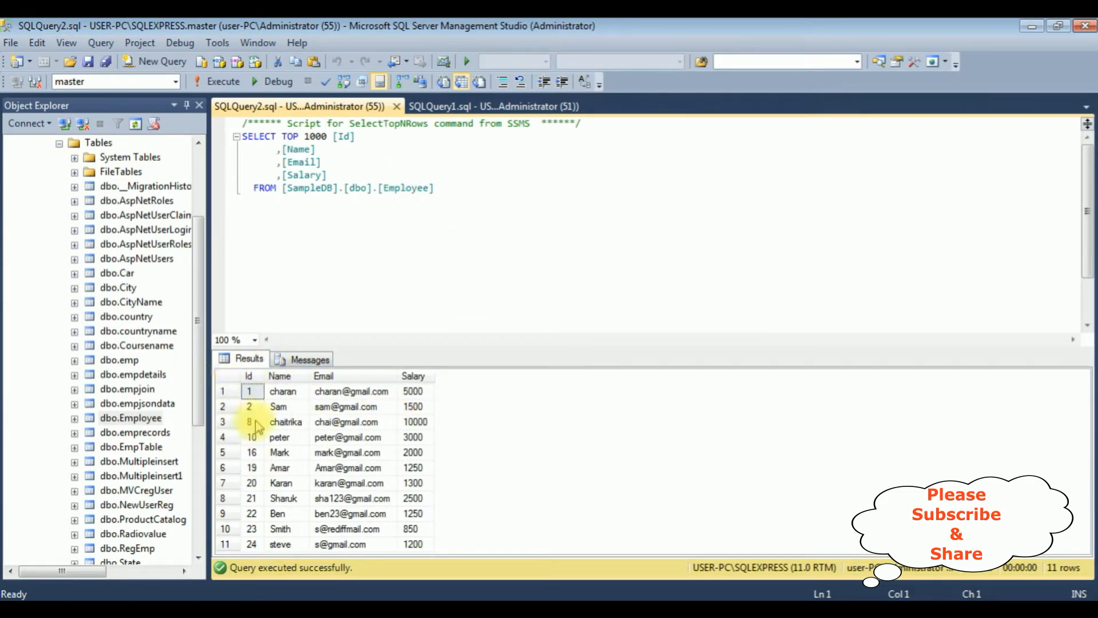
mouse_move(466, 377)
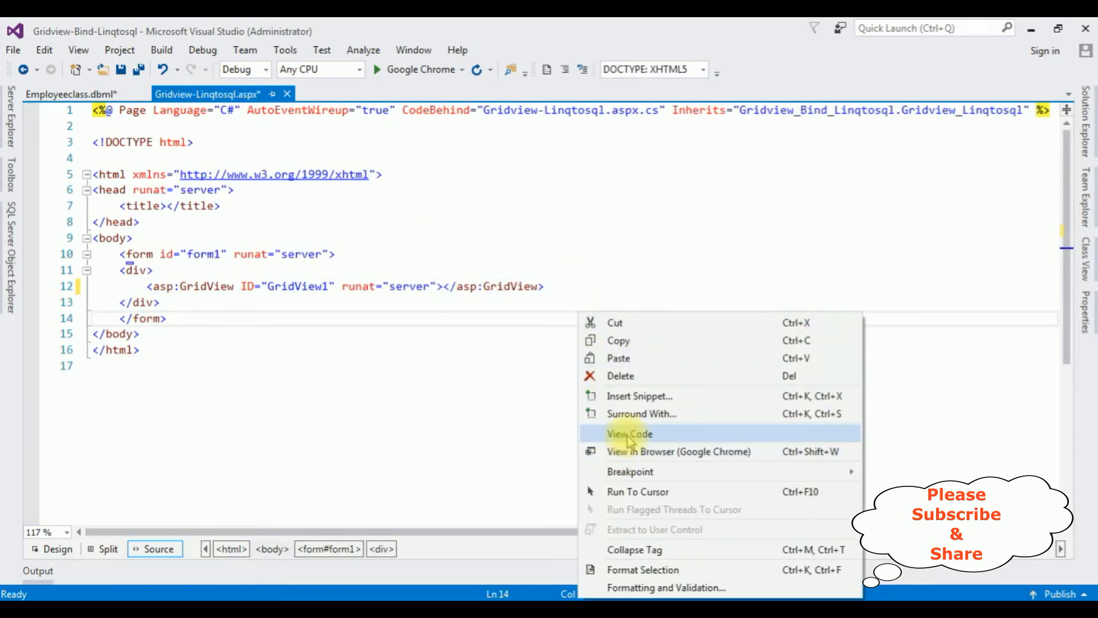
Open Gridview-Linqtosql.aspx.cs showing the empty Page_Load method.
left_click(630, 433)
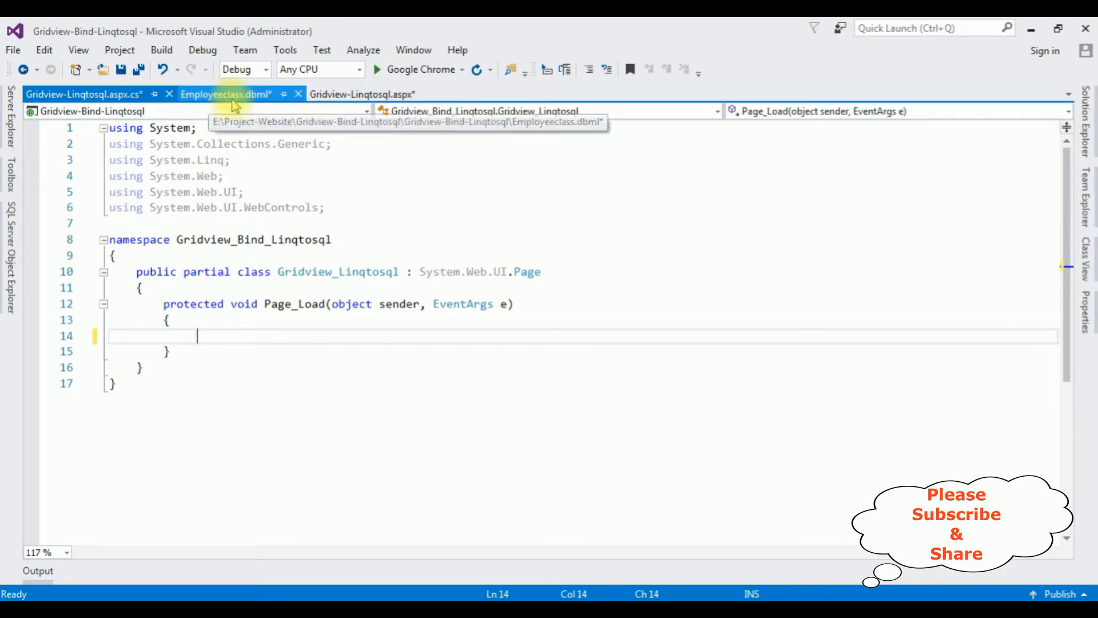
mouse_move(329, 387)
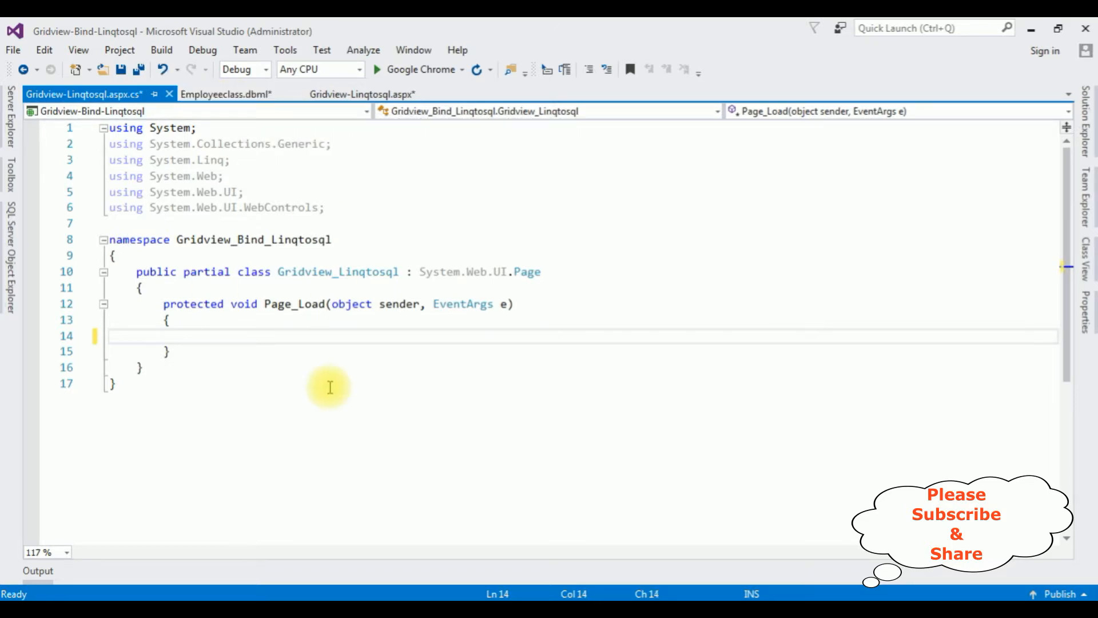
Declare 'EmployeeclassDataContext empdc = new EmployeeclassDataContext();' in Page_Load.
type("emp")
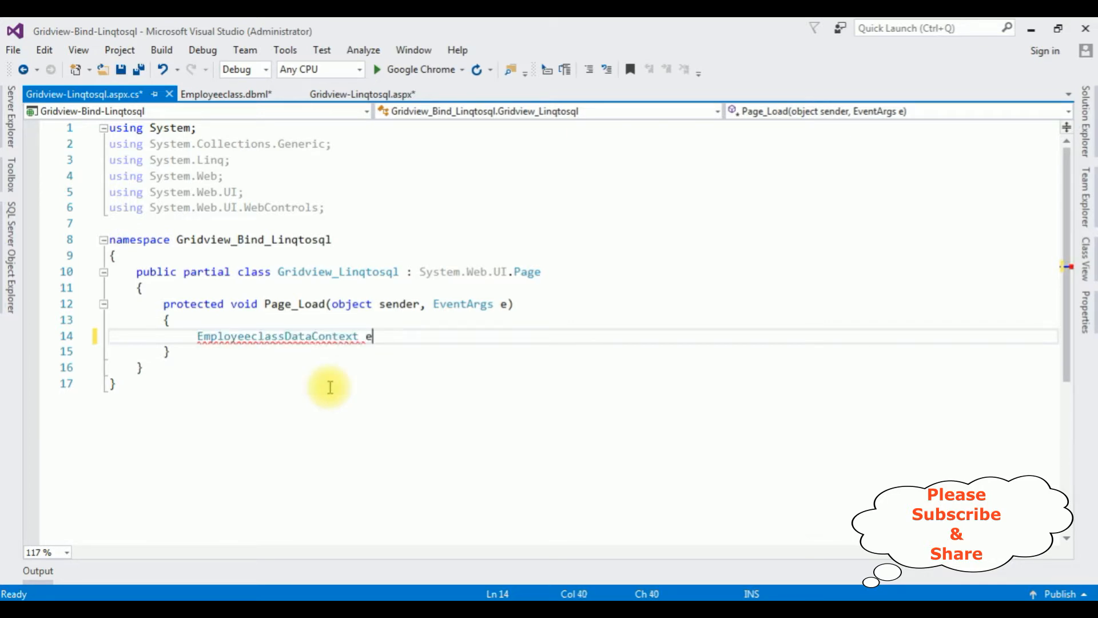
type("mpd")
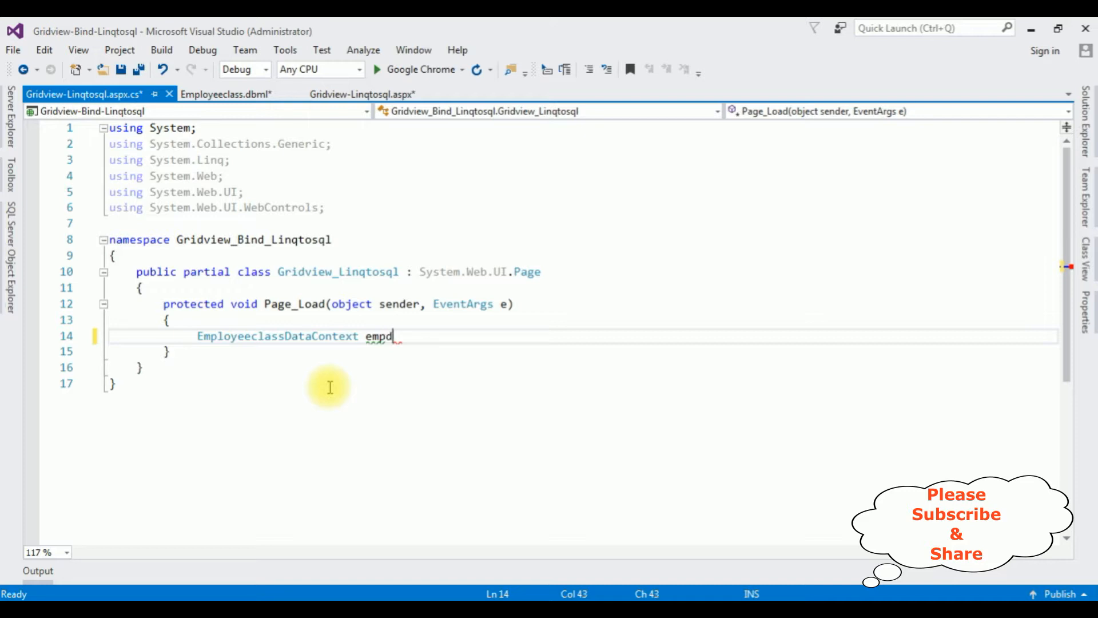
type("c=")
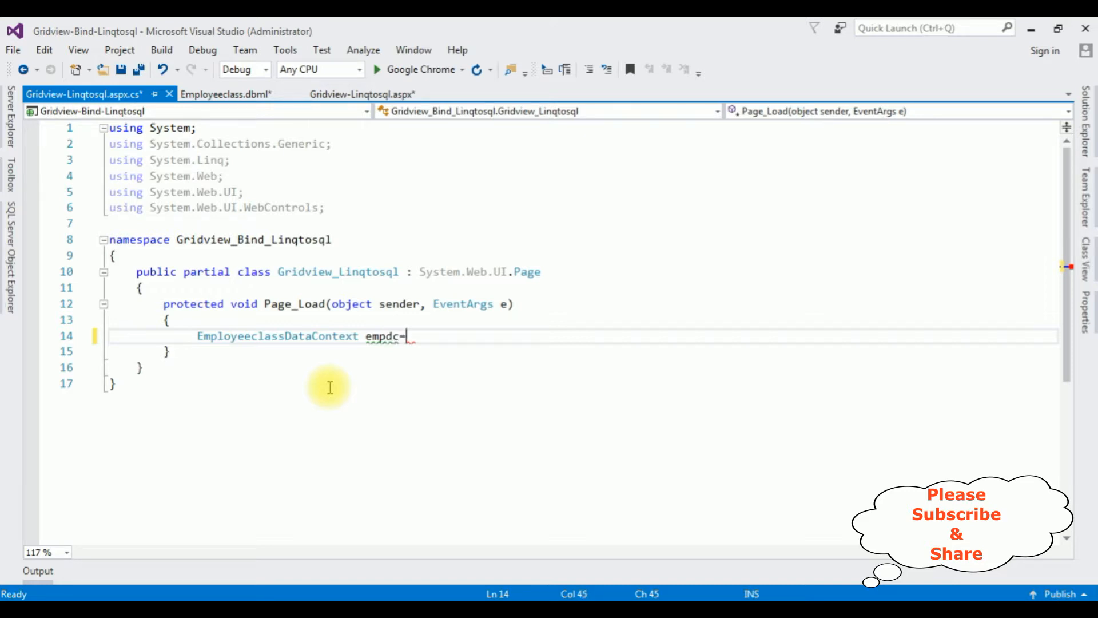
type("new e")
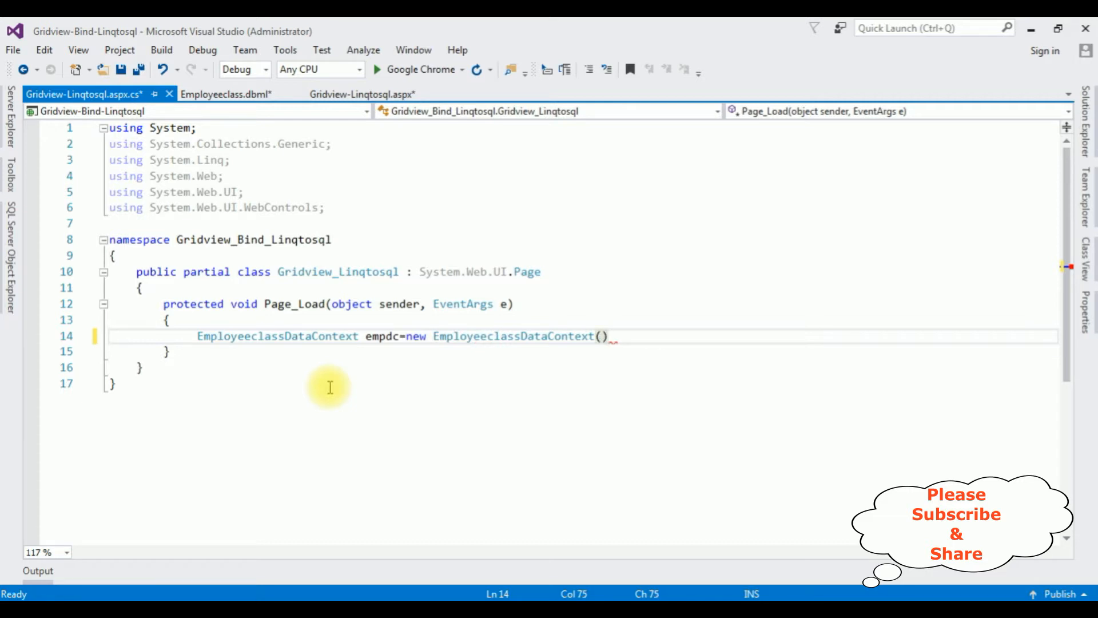
type(";")
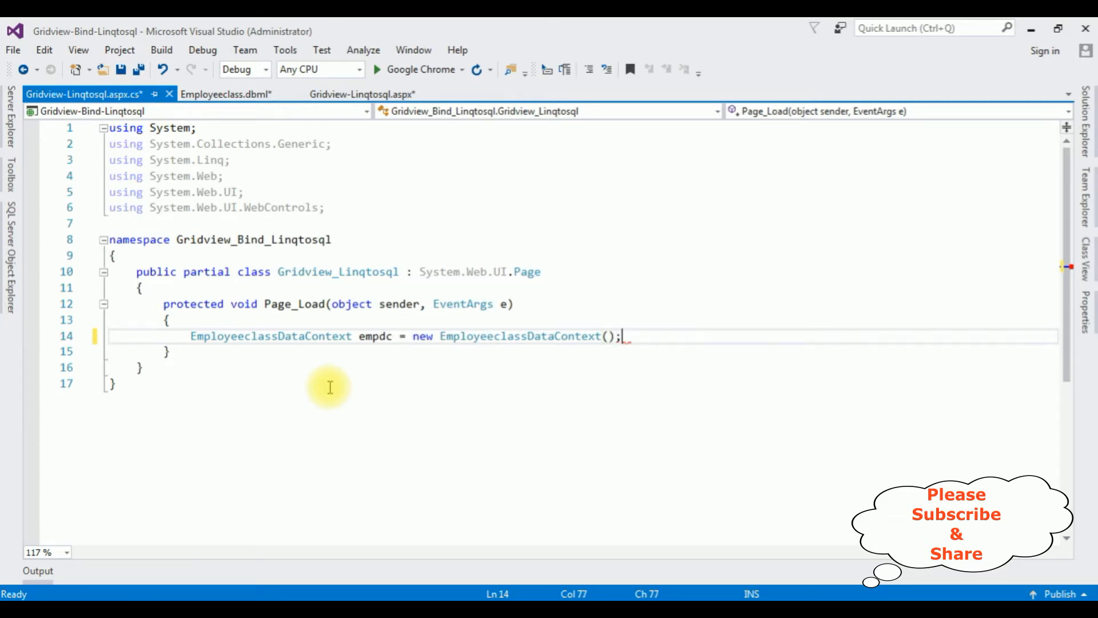
Begin the LINQ query 'var empdetails=(from x in empdc.' over the data context.
type("var")
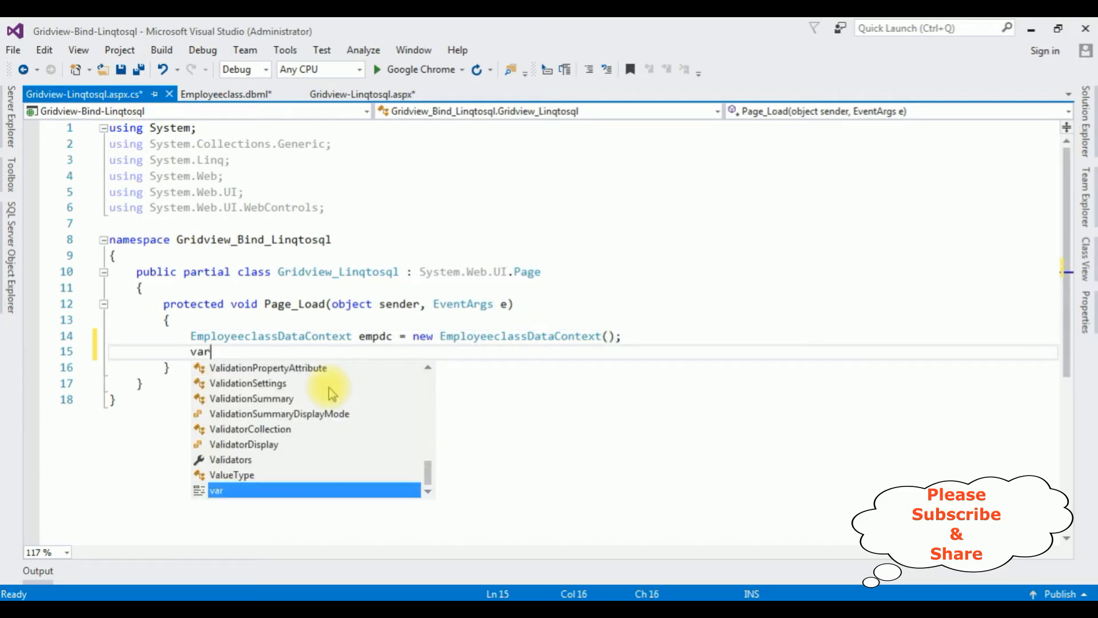
type("emp")
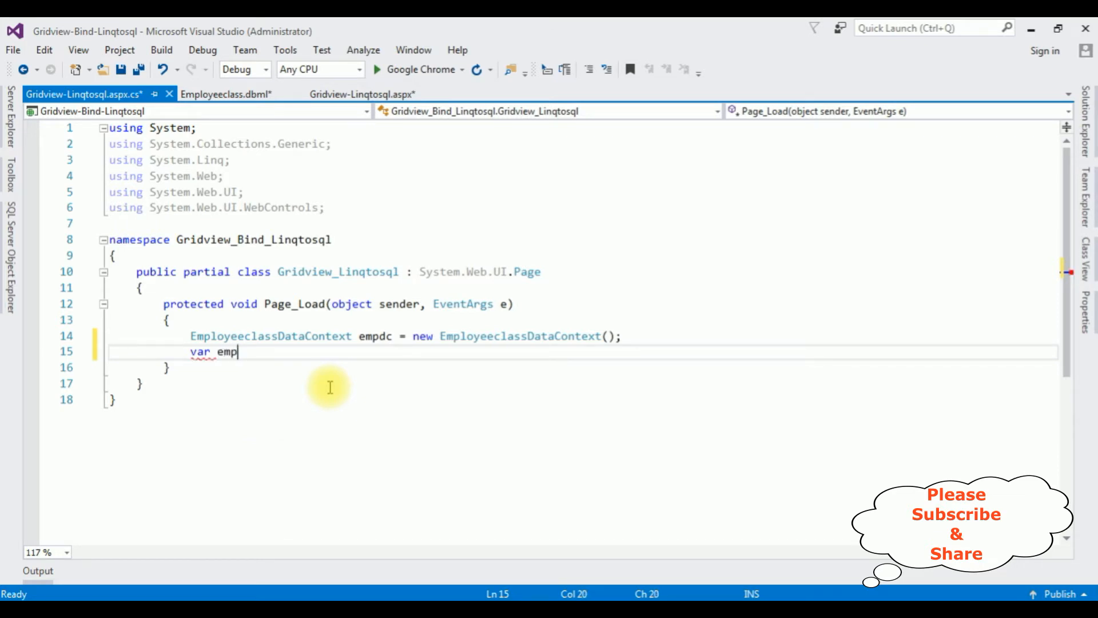
type("details")
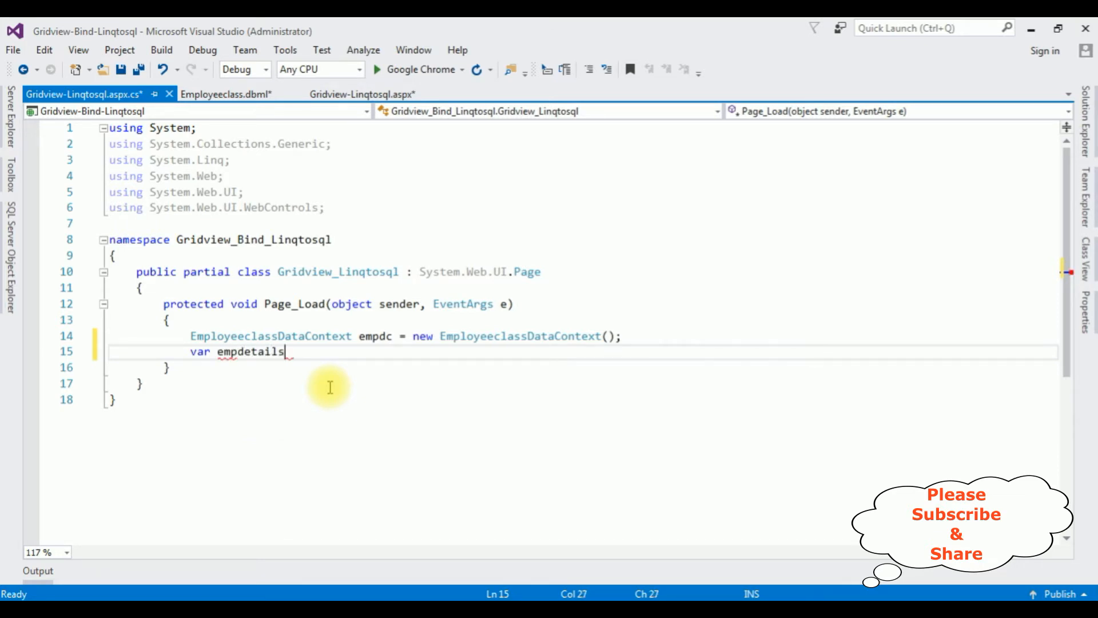
type("=()")
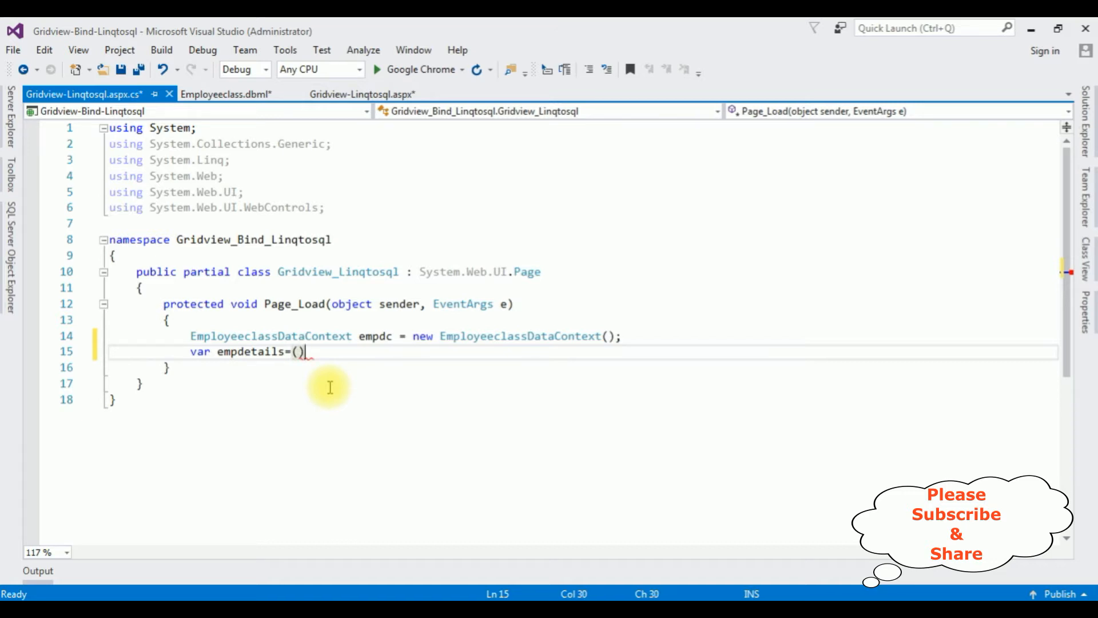
type("from")
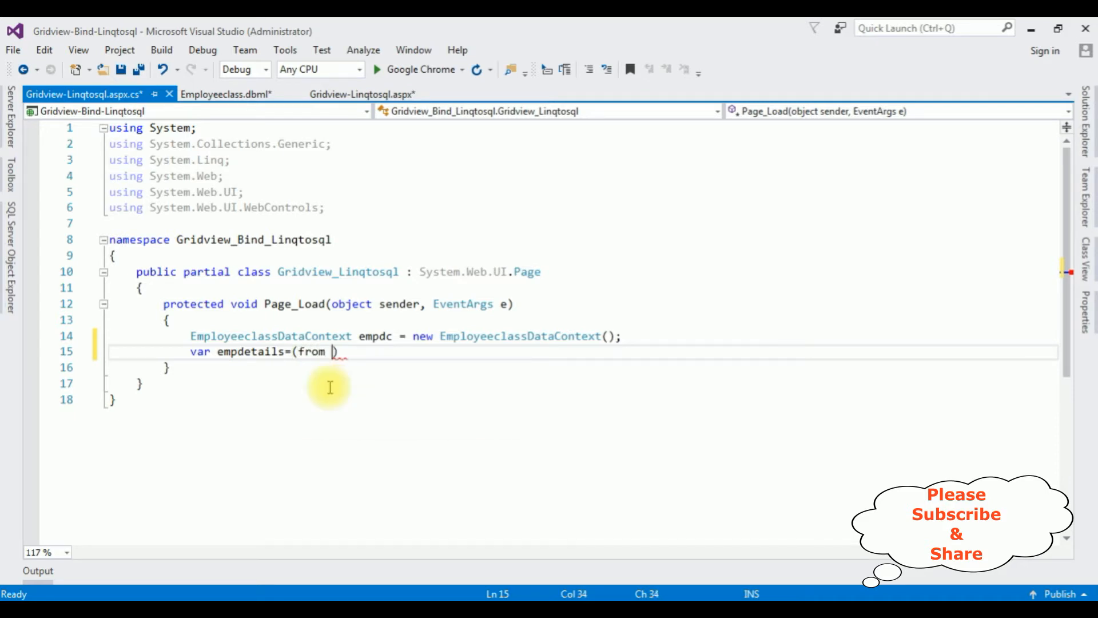
type("x in")
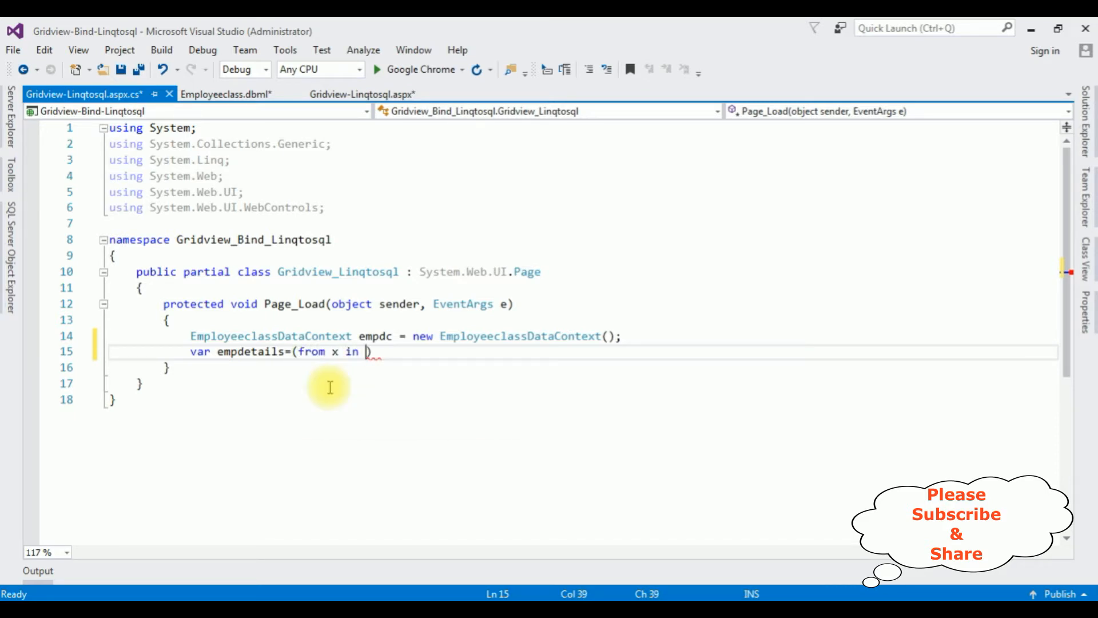
type("empdc.")
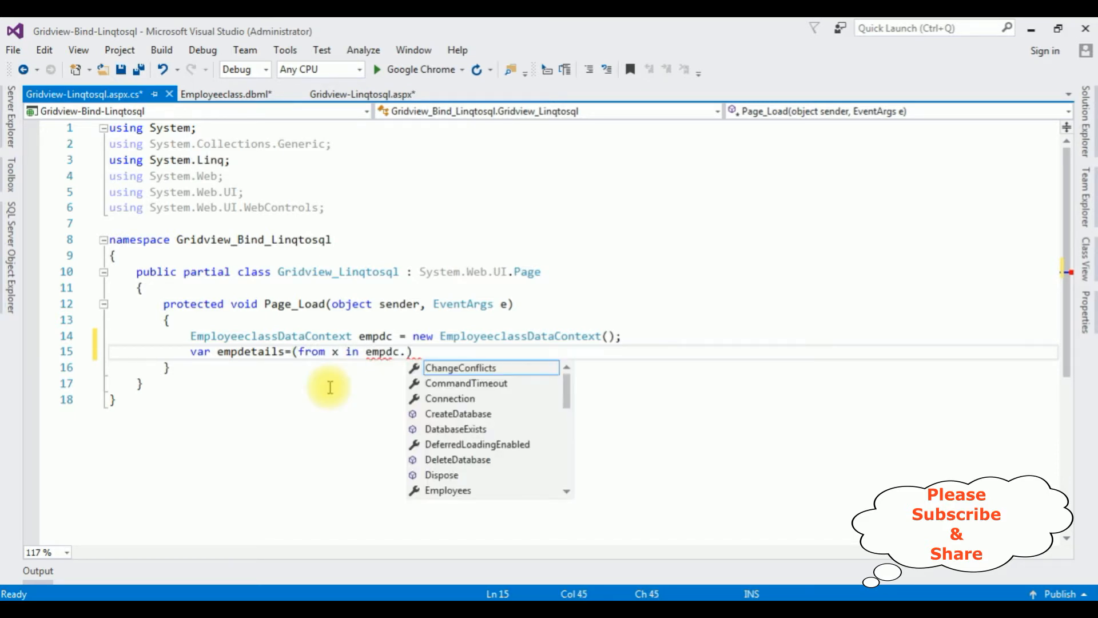
Check the Employee entity's fields in Employeeclass.dbml and return to the code-behind.
left_click(226, 94)
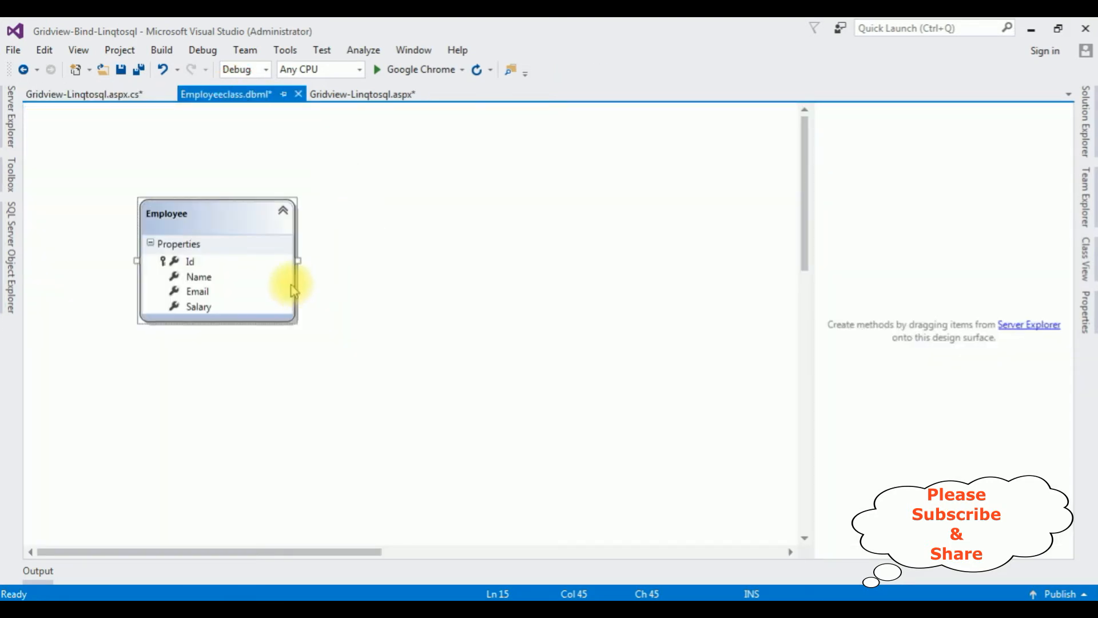
left_click(74, 94)
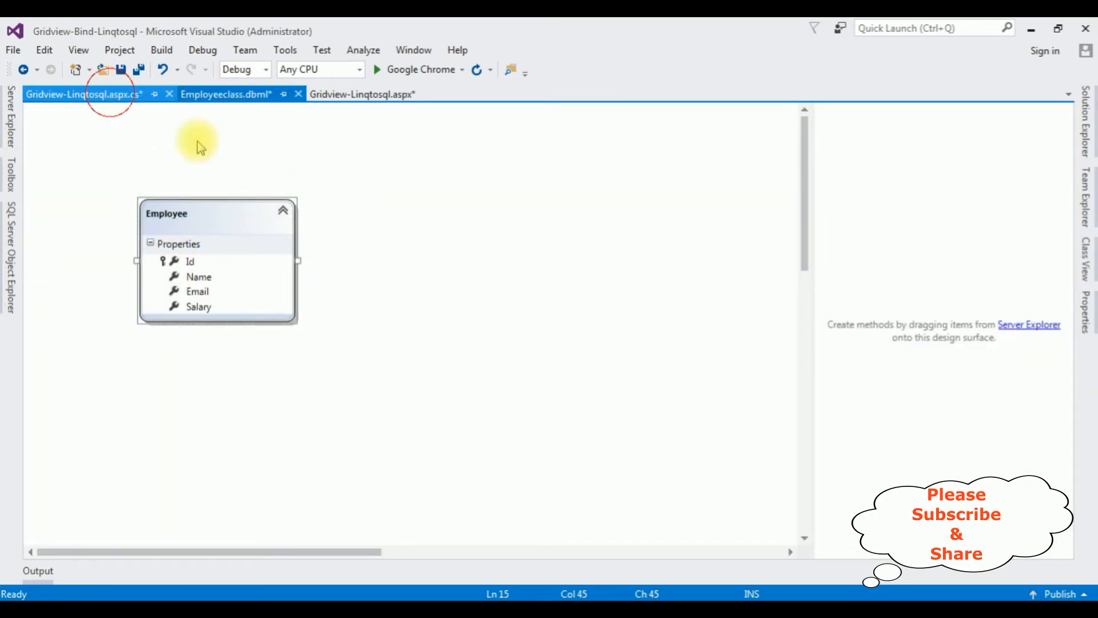
left_click(74, 93)
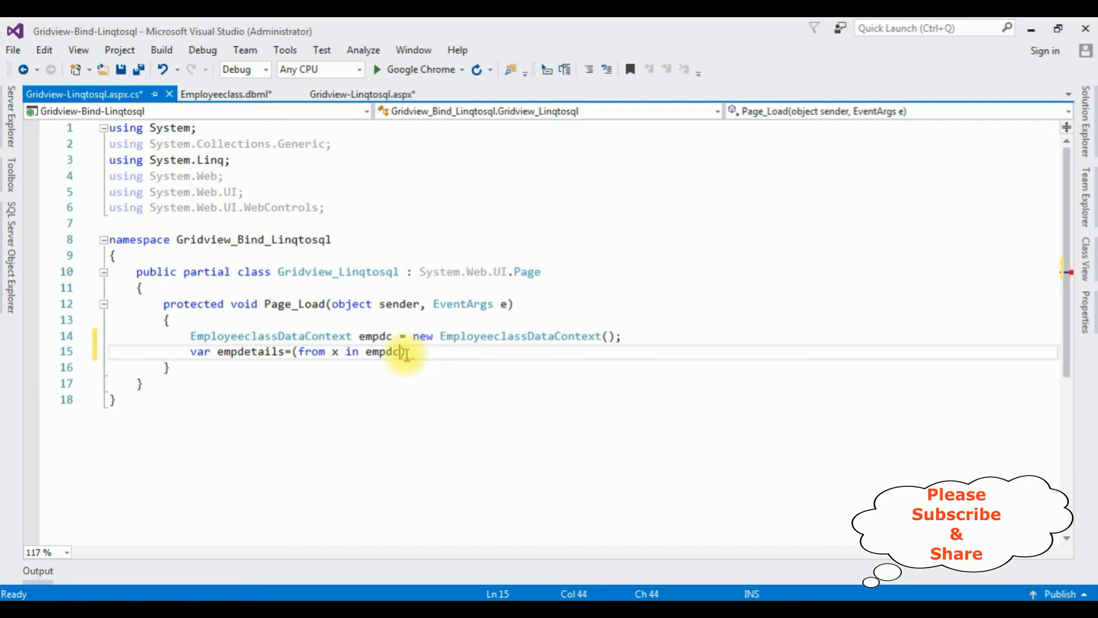
Complete the query as '(from x in empdc.Employees select x).ToList();'.
type(".Employee")
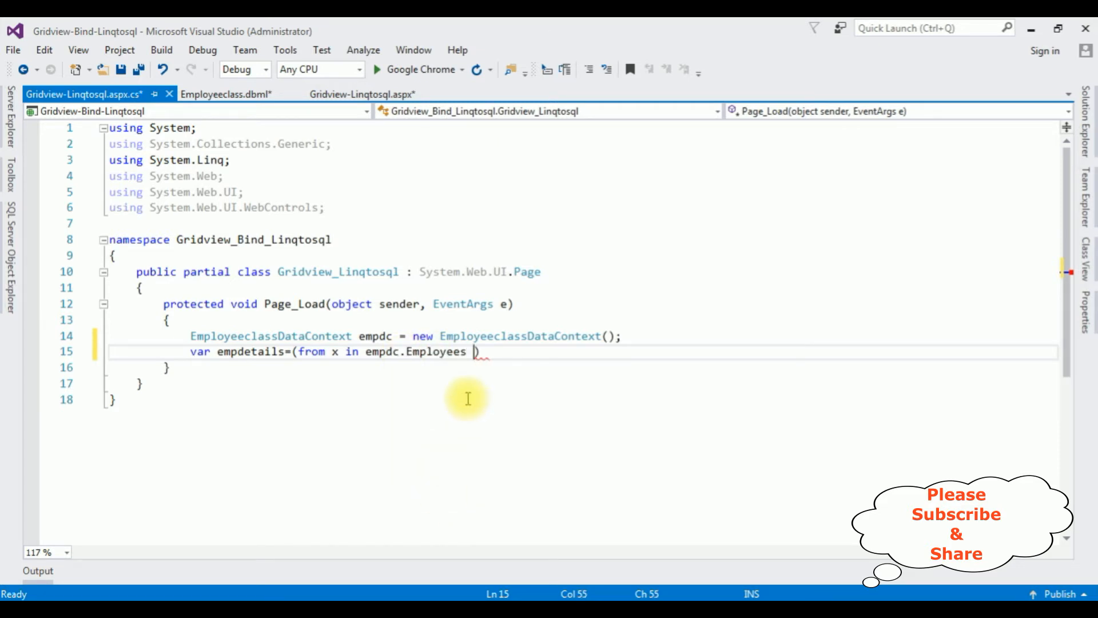
type("select x")
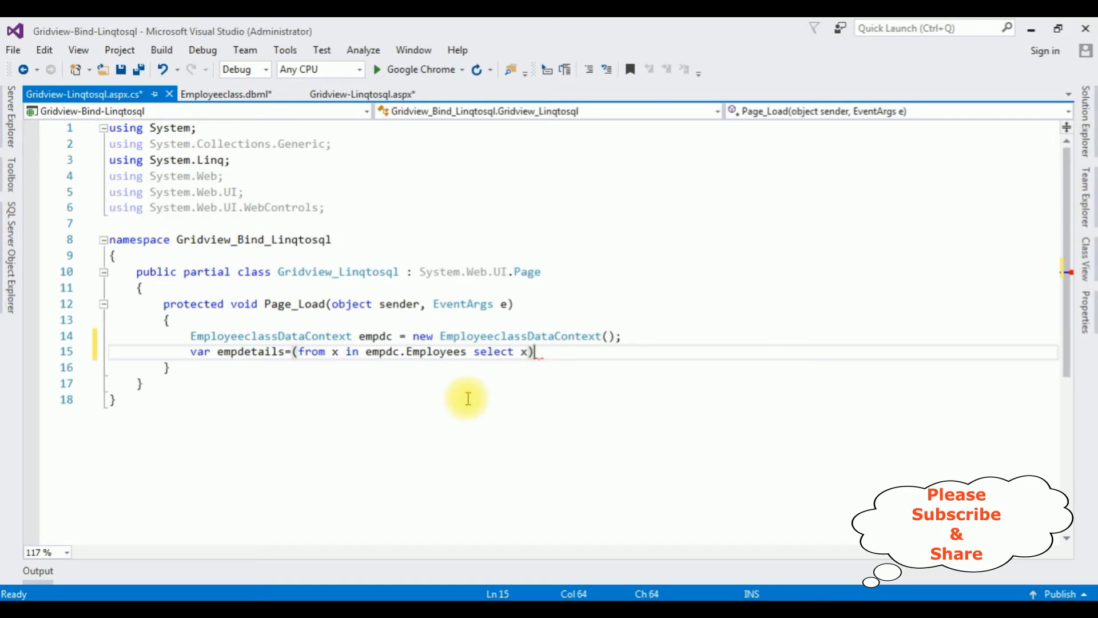
type(".ToList();")
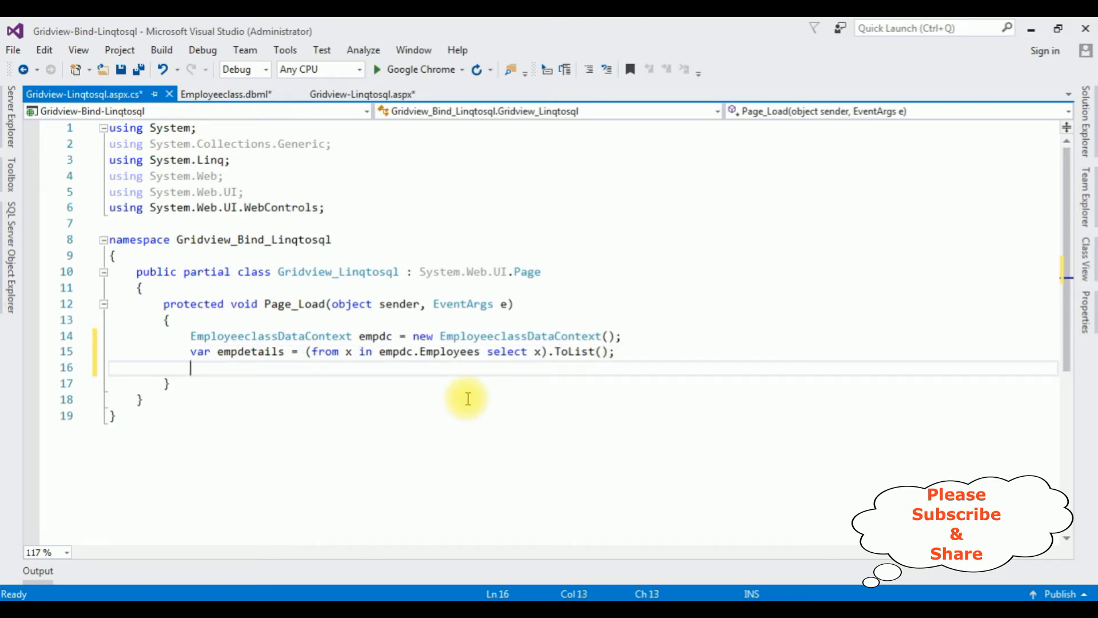
Set 'GridView1.DataSource = empdetails;'.
type("gri")
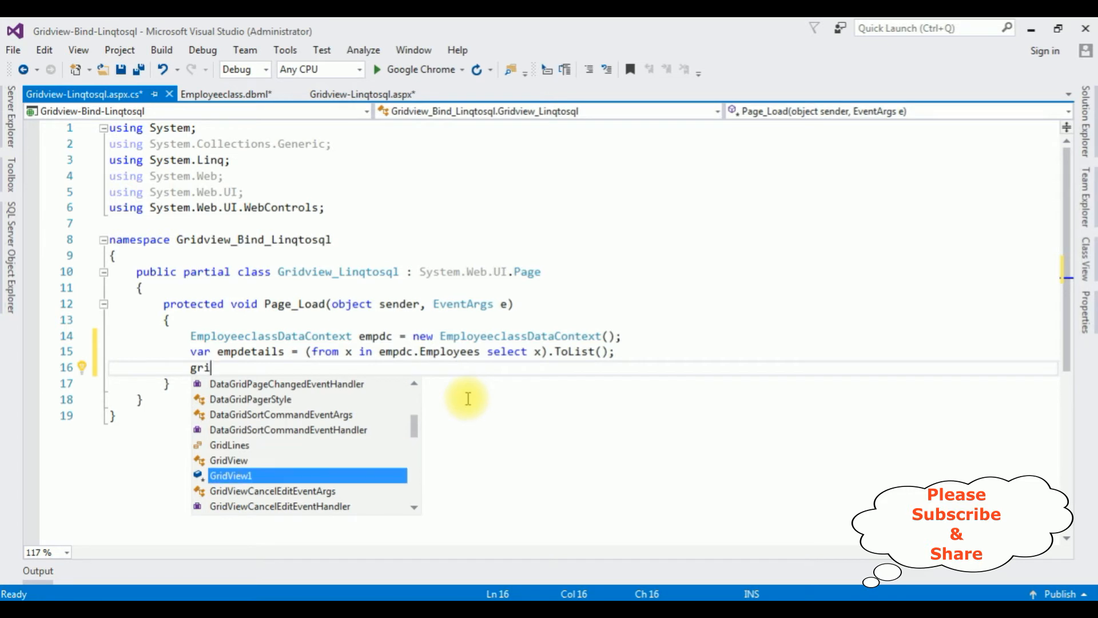
type("GridView1.da")
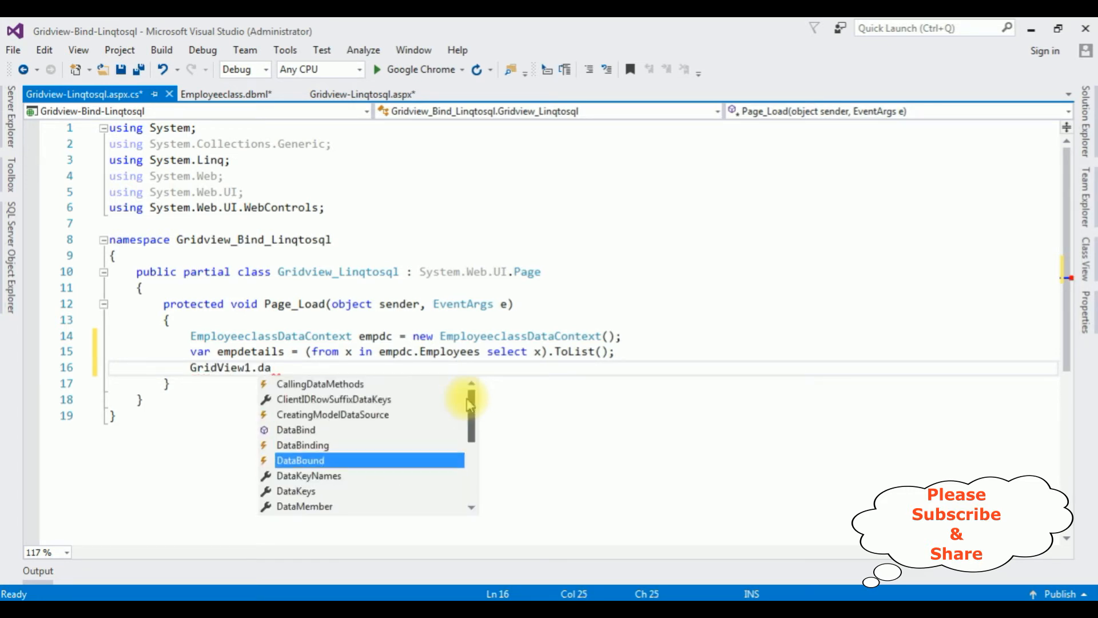
type("tas")
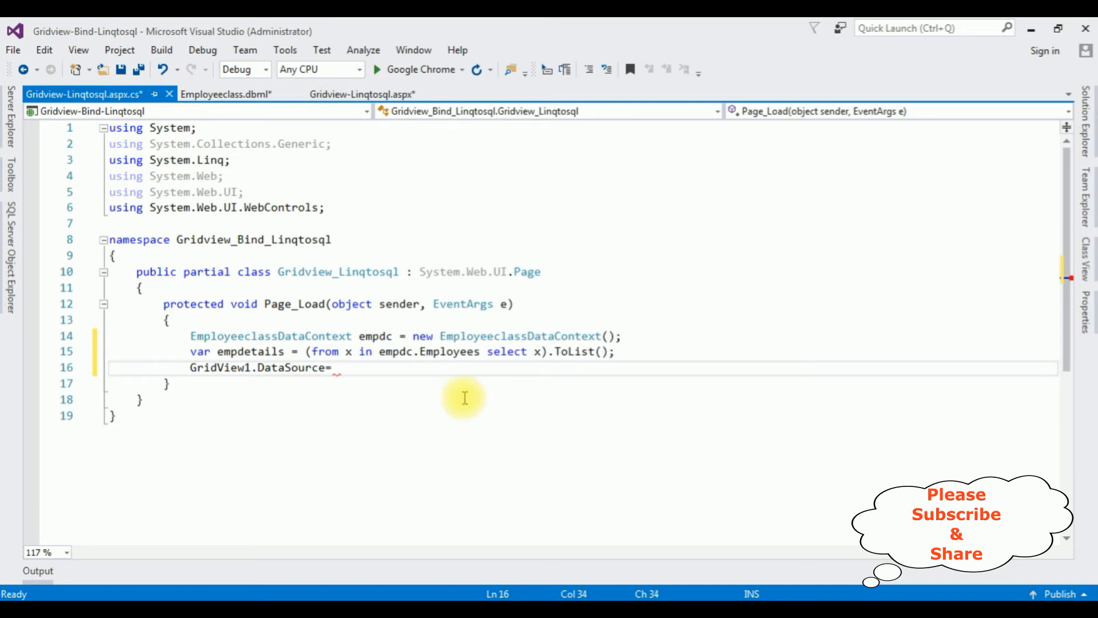
double_click(242, 351)
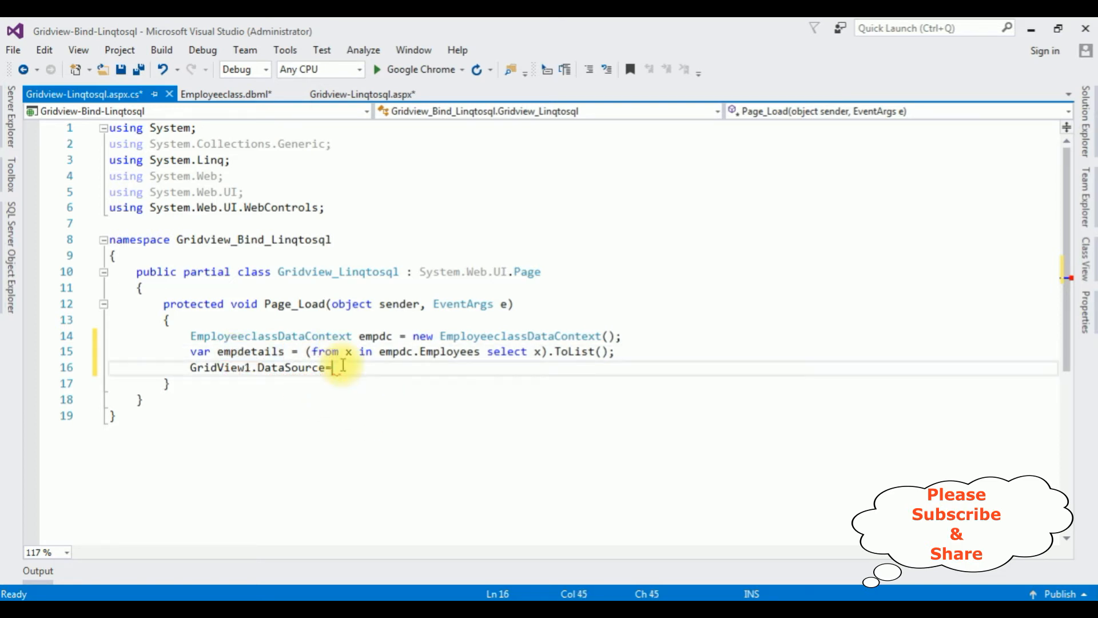
type("empdetails;")
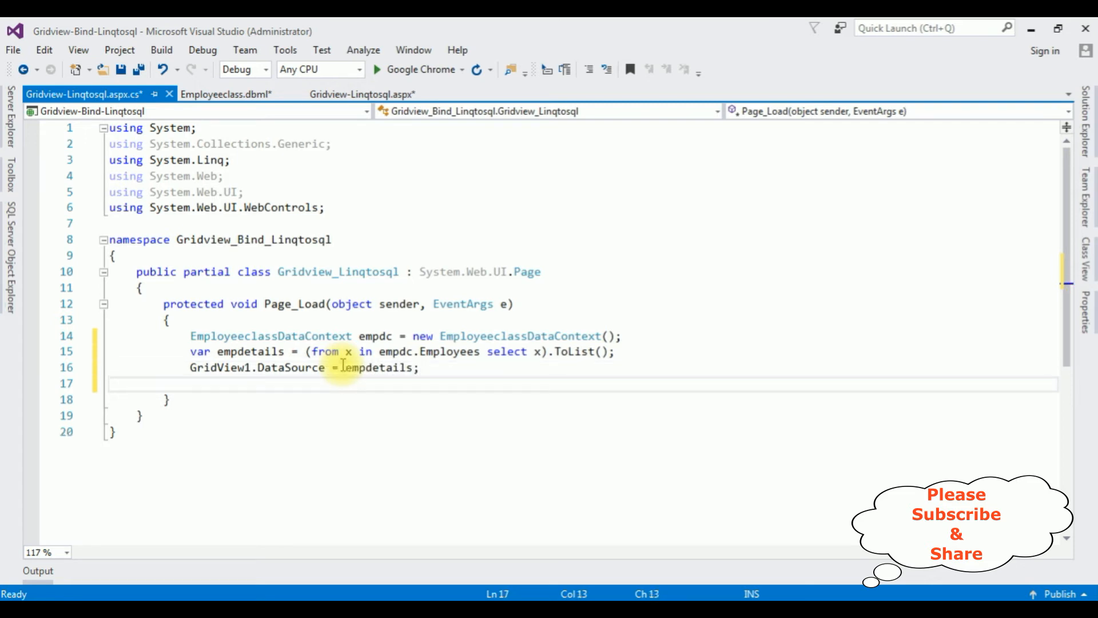
Add 'GridView1.DataBind();' and switch to the page's markup file.
type("gridvie")
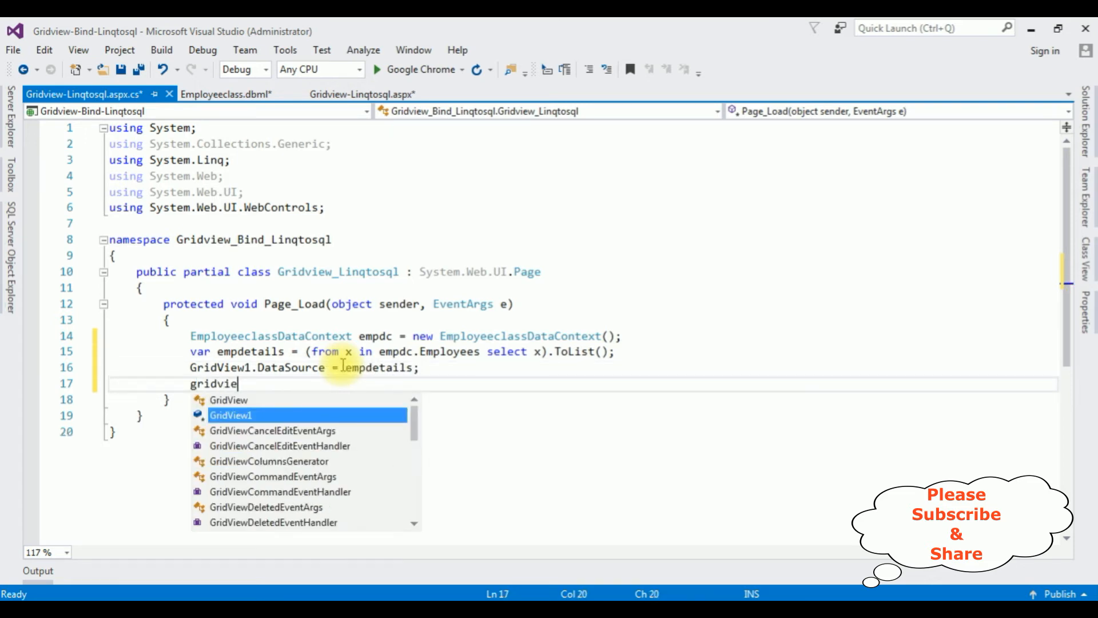
type("GridView1.DataBind")
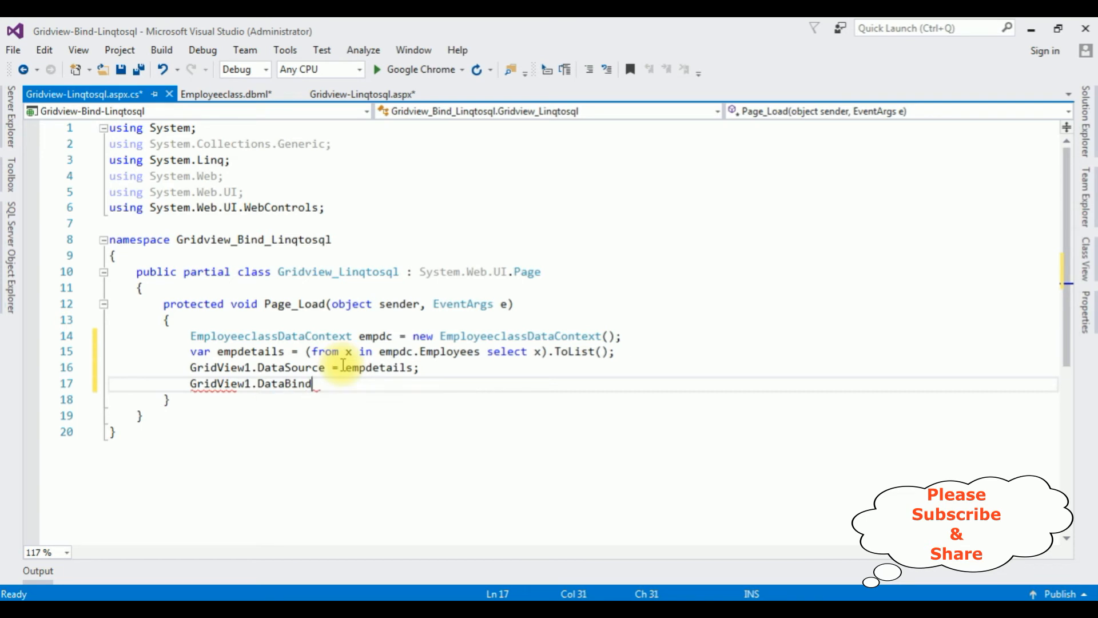
type("();")
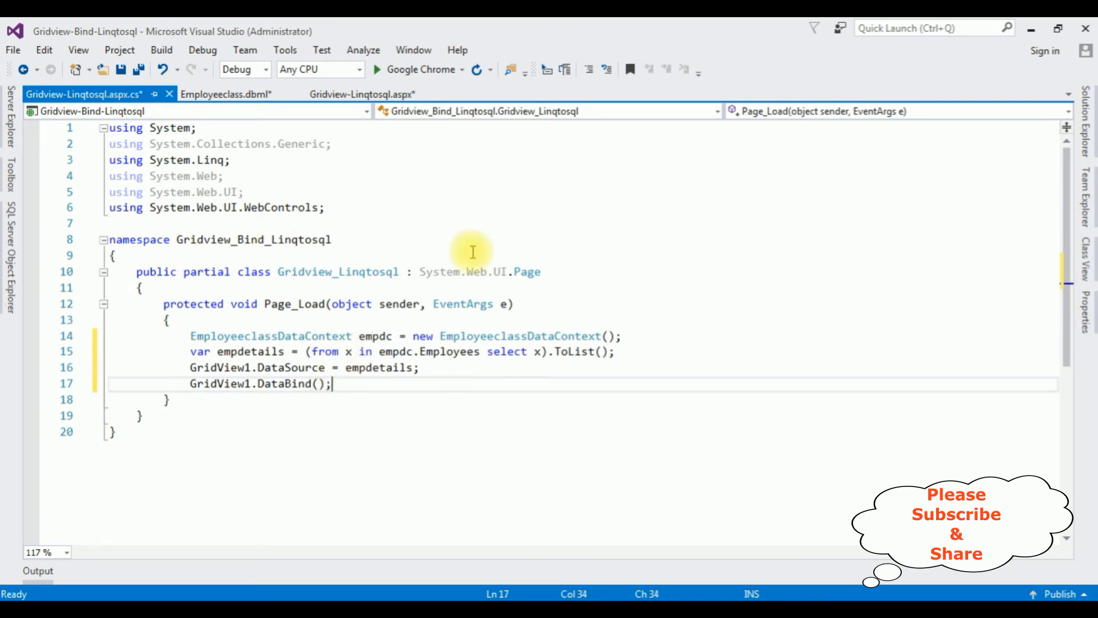
mouse_move(533, 352)
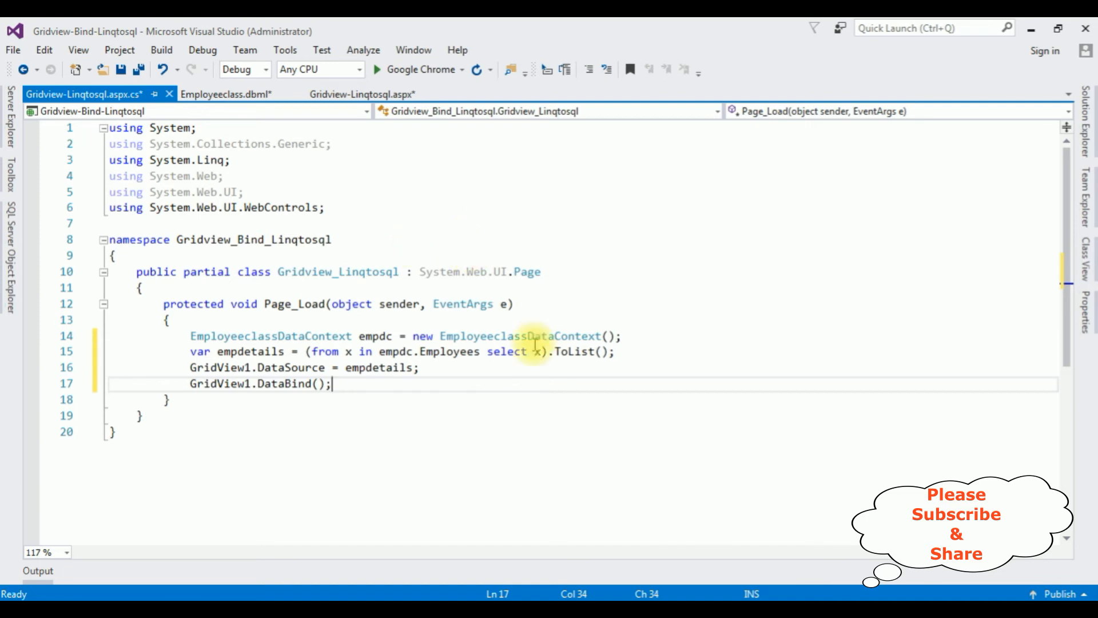
left_click(350, 94)
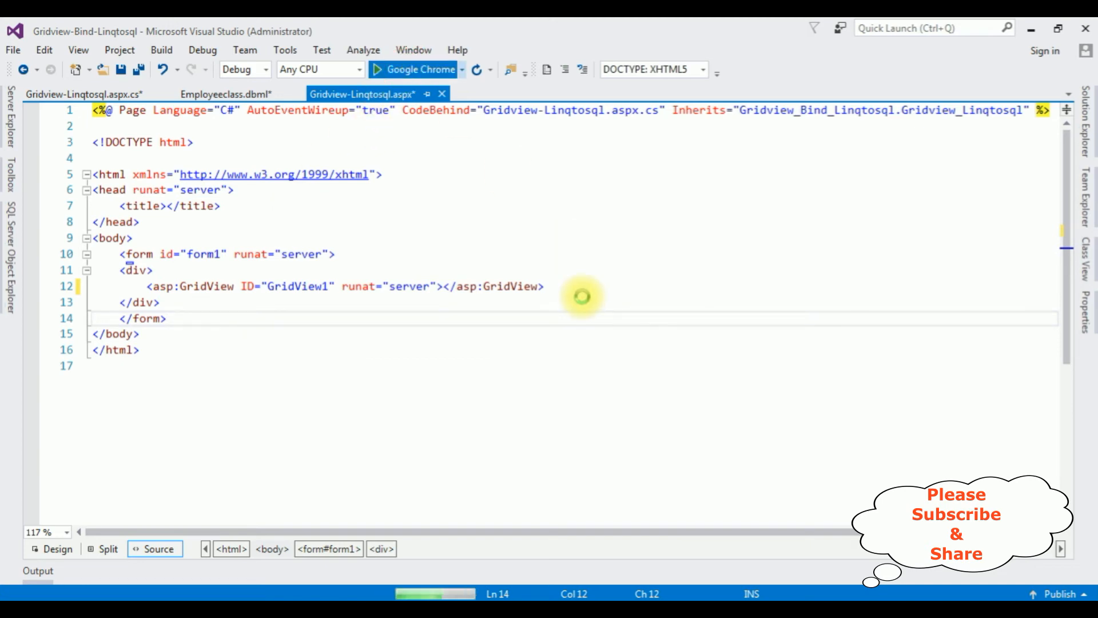
Launch the Gridview-Linqtosql.aspx page in Google Chrome for debugging.
left_click(382, 69)
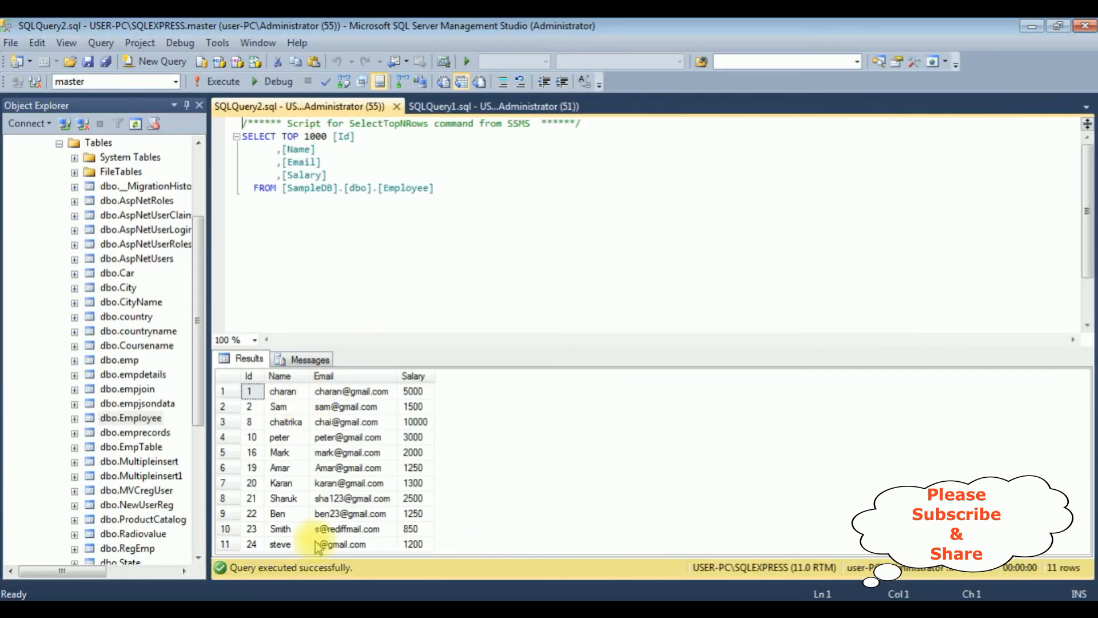
mouse_move(454, 390)
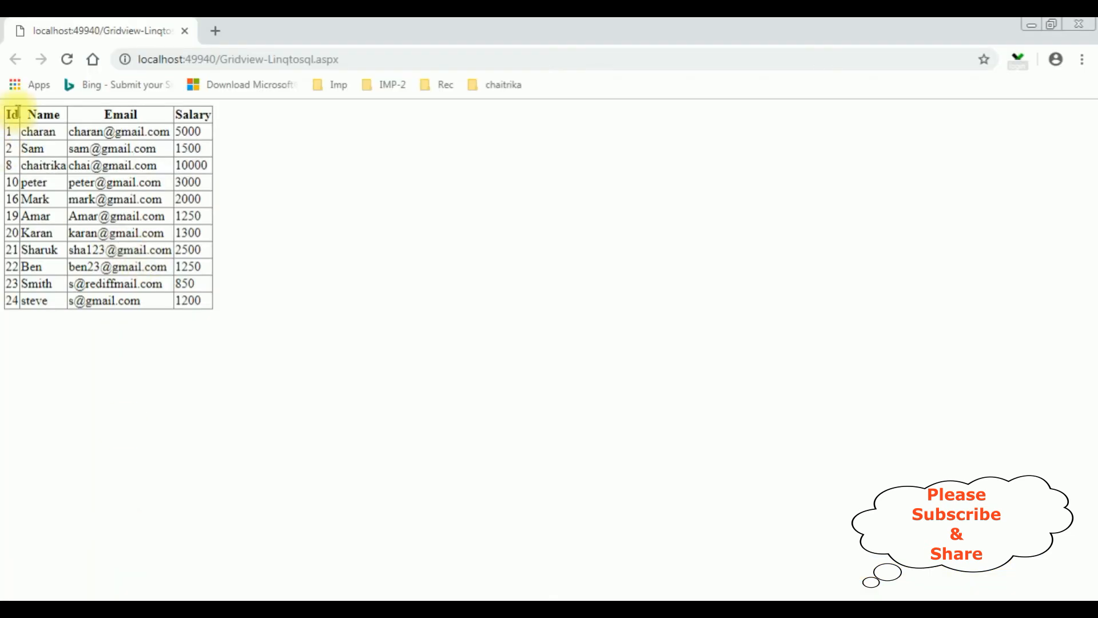
mouse_move(189, 402)
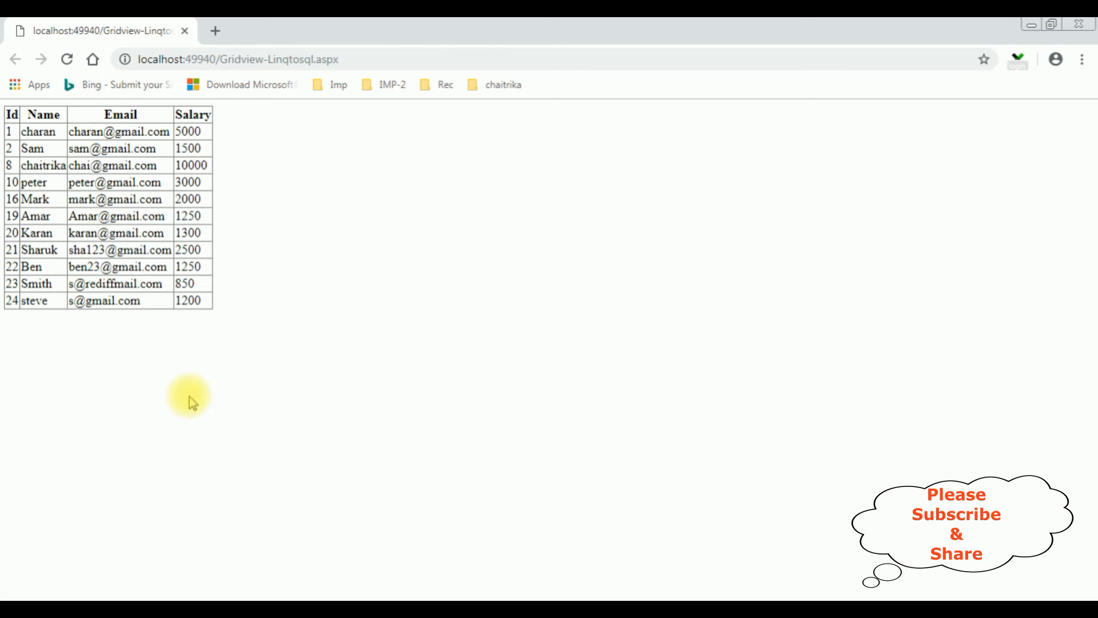